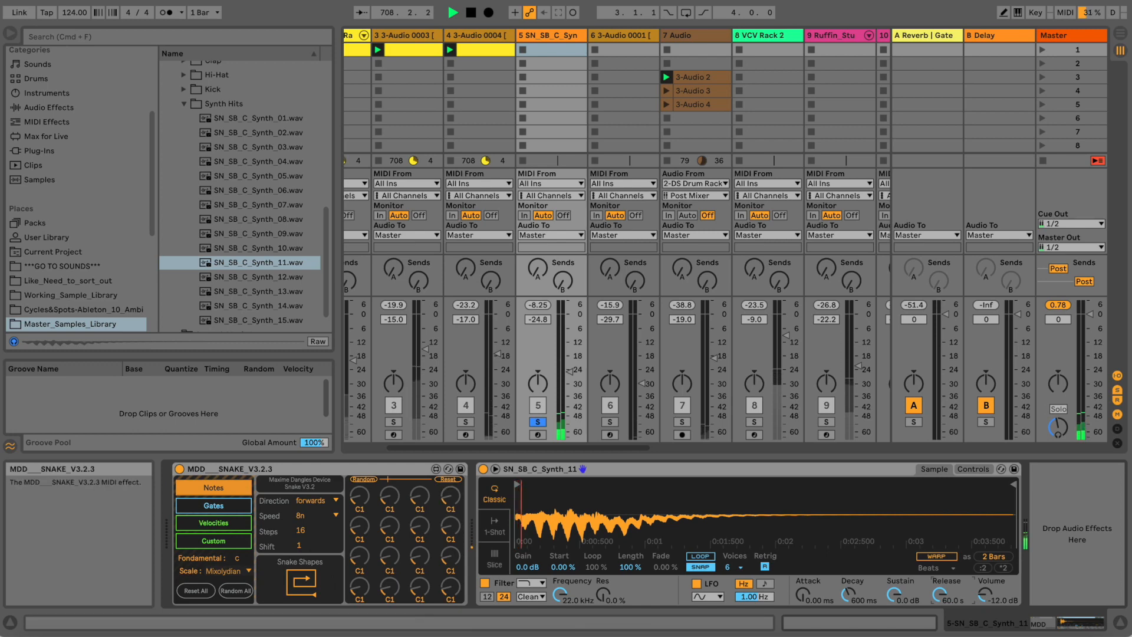
Unsolo track 5, SN_SB_C_Synth, so all tracks play together
{"action": "left_click", "coordinate": [363, 479]}
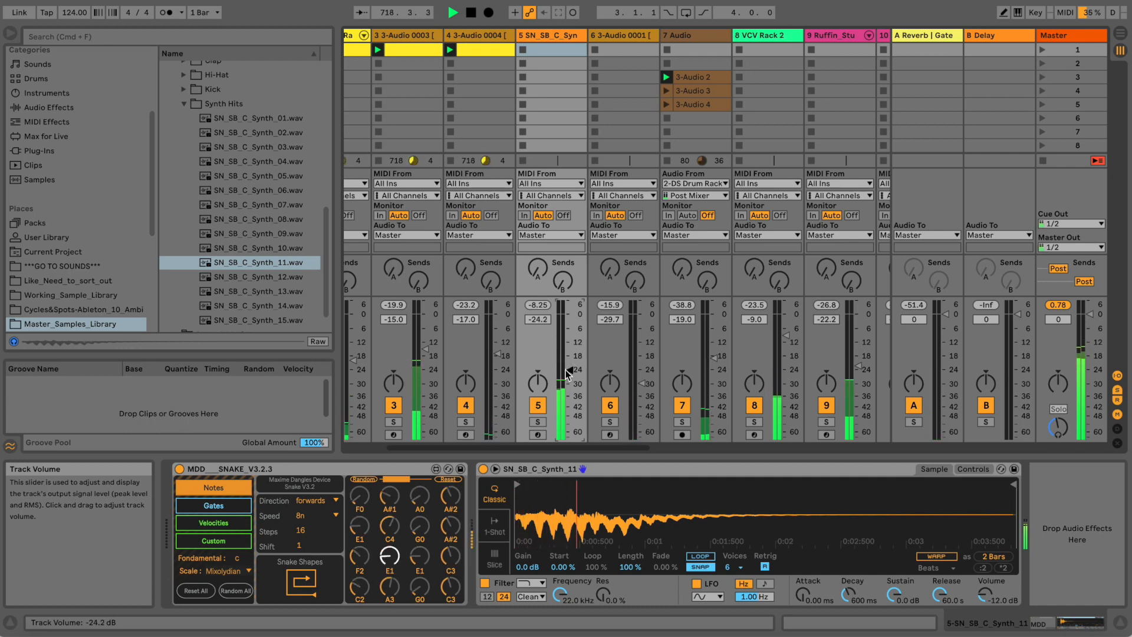
Load ValhallaSupermassive onto the synth track via a 'val' search and set its mix to about 51.5%
{"action": "type", "text": "val"}
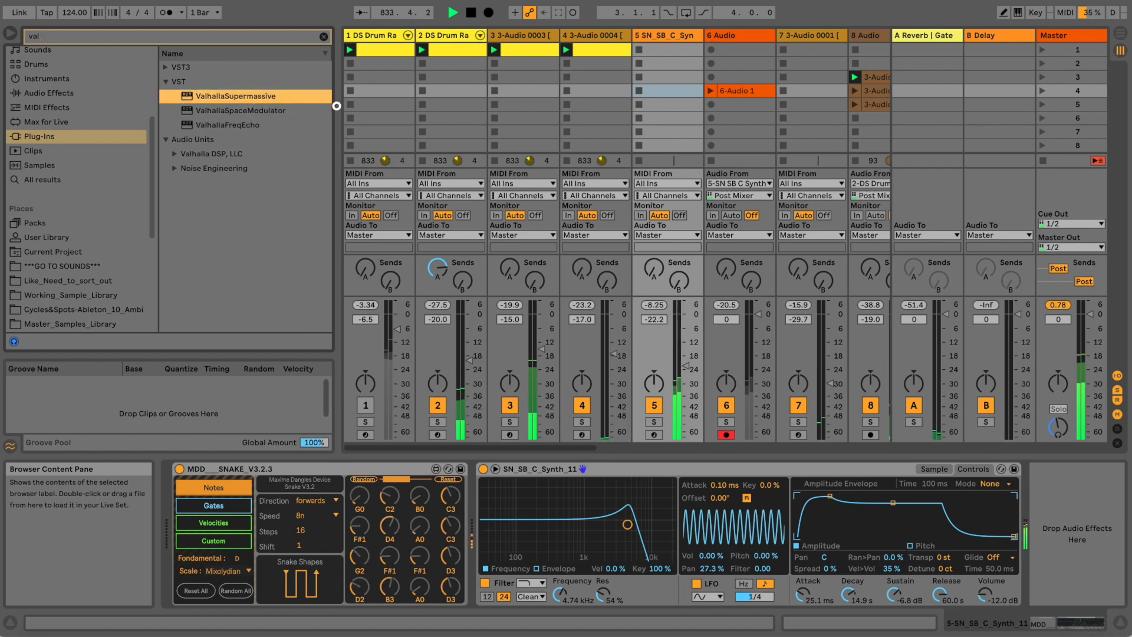
{"action": "double_click", "coordinate": [232, 96]}
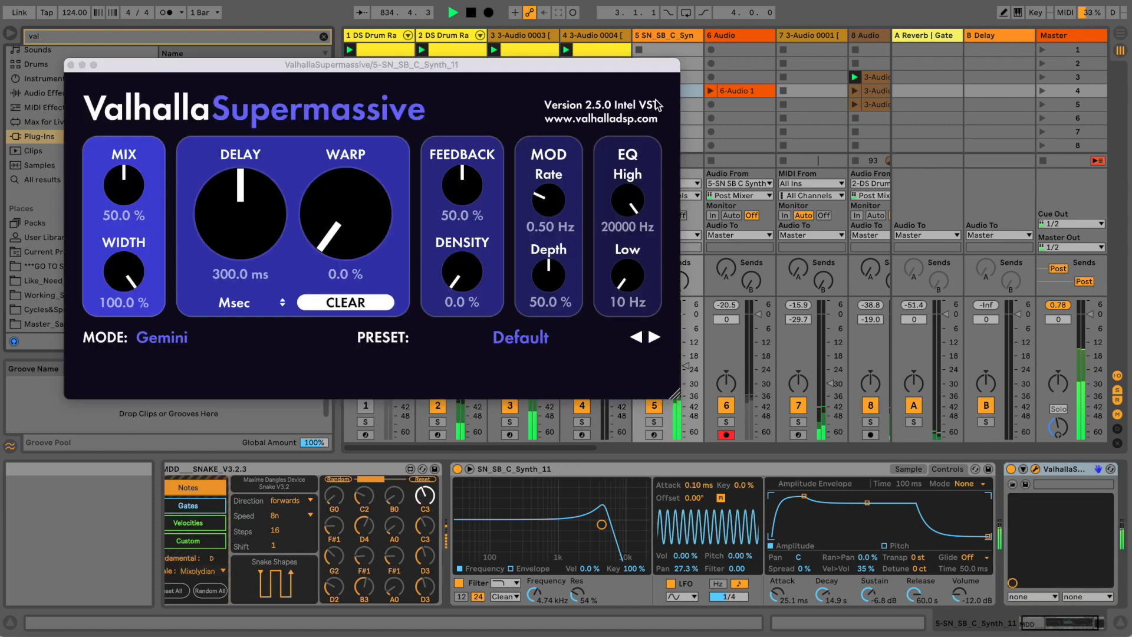
{"action": "left_click_drag", "start_coordinate": [123, 184], "coordinate": [123, 180]}
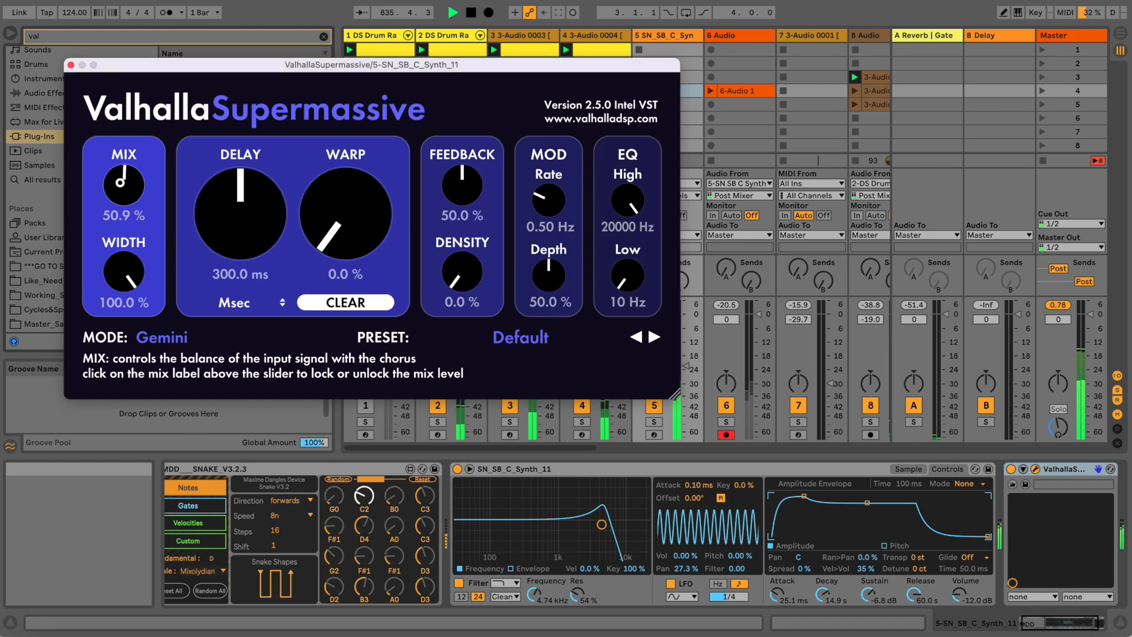
{"action": "left_click_drag", "start_coordinate": [122, 183], "coordinate": [125, 177]}
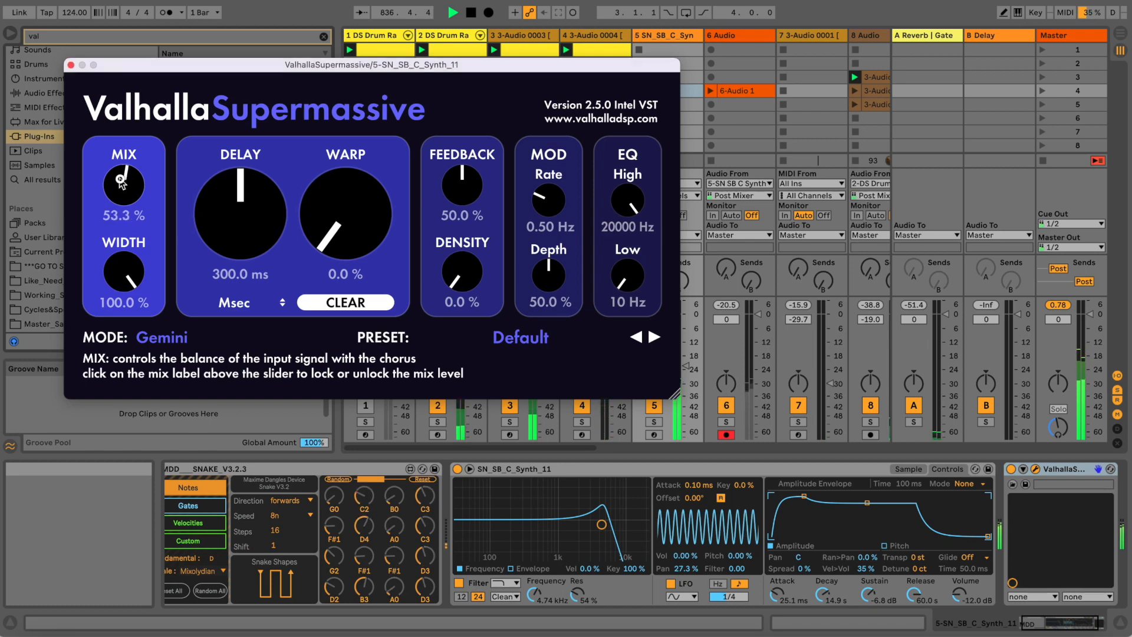
{"action": "left_click_drag", "start_coordinate": [123, 183], "coordinate": [121, 187]}
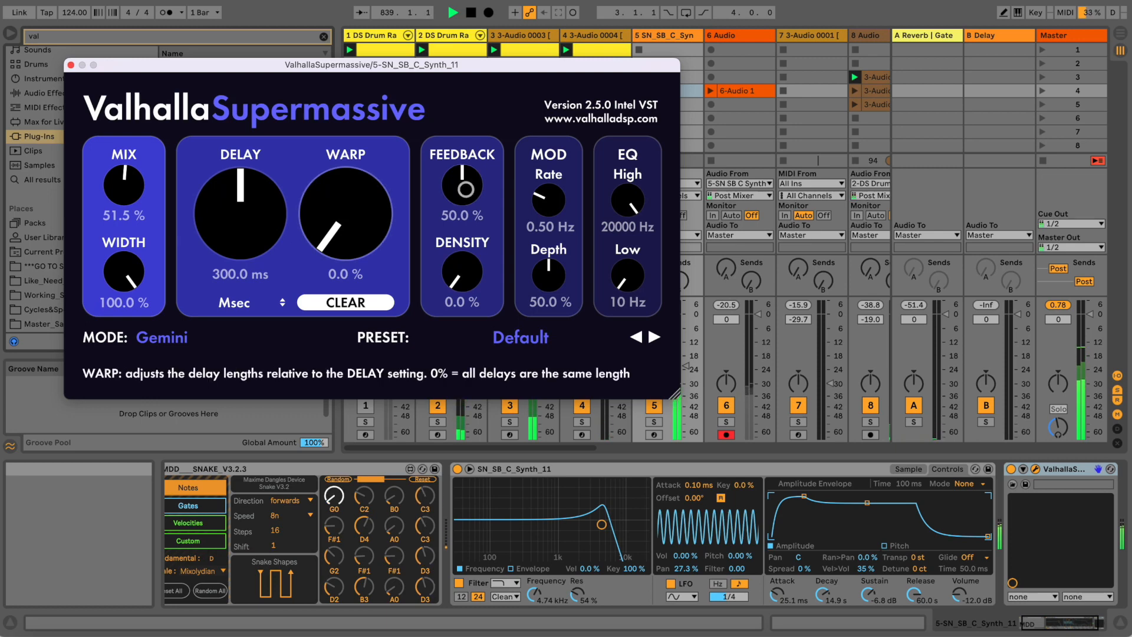
{"action": "mouse_move", "coordinate": [240, 209]}
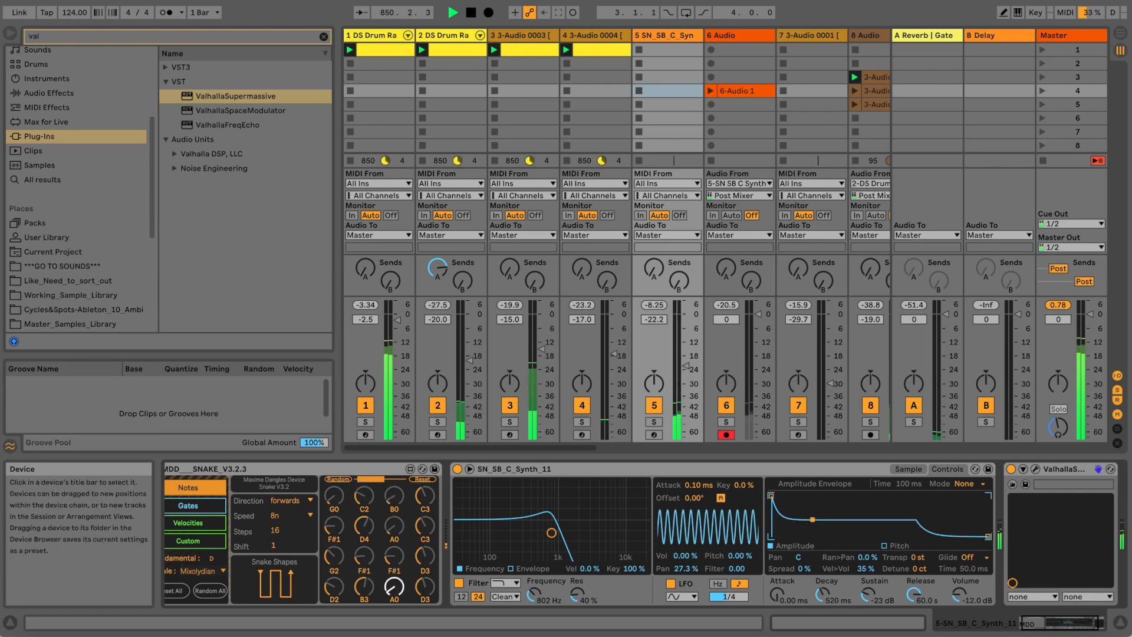
Hot-swap Simpler's sample to SN_SB_C_Synth_12 and record take 6-Audio 2 in track 6 slot 5
{"action": "left_click", "coordinate": [257, 305]}
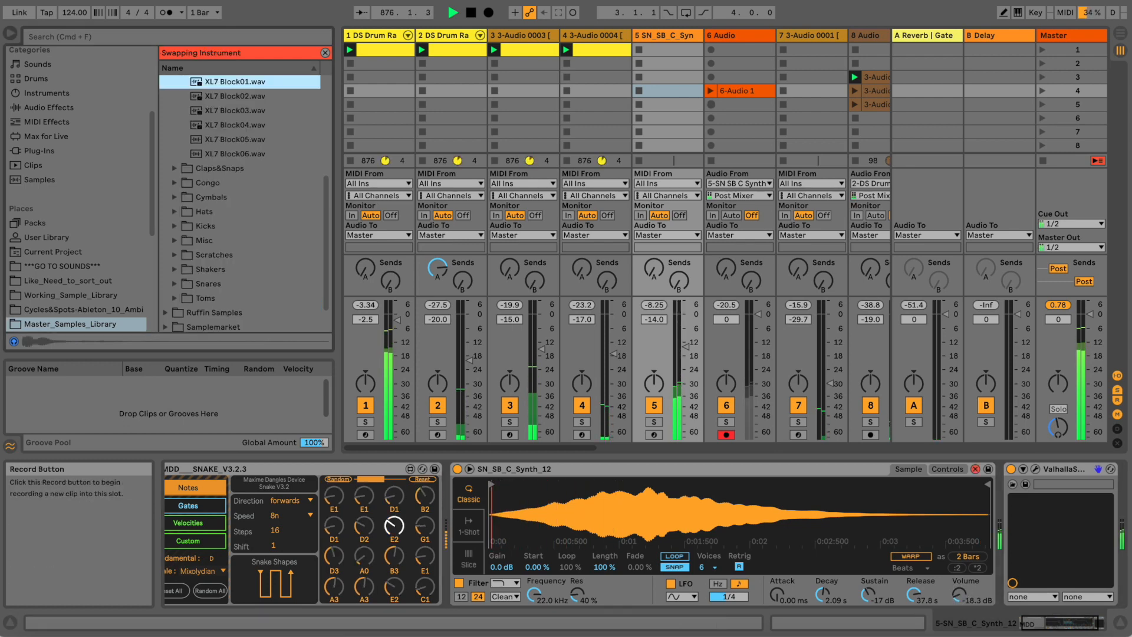
{"action": "left_click", "coordinate": [738, 103]}
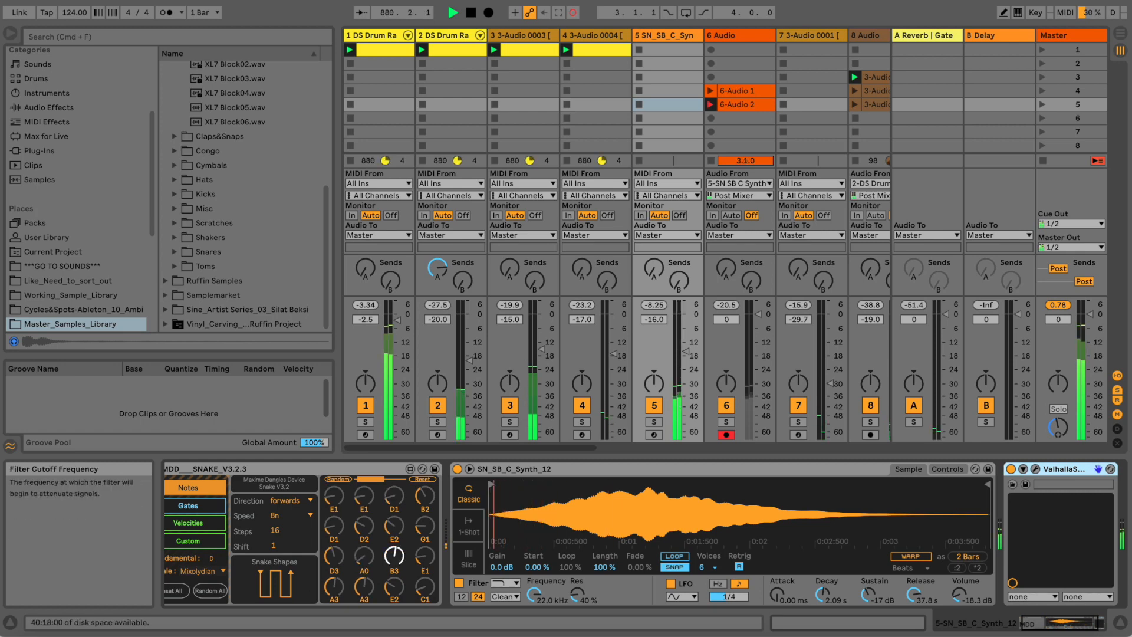
Show Simpler's filter controls and switch the filter circuit to PRD
{"action": "left_click", "coordinate": [946, 468]}
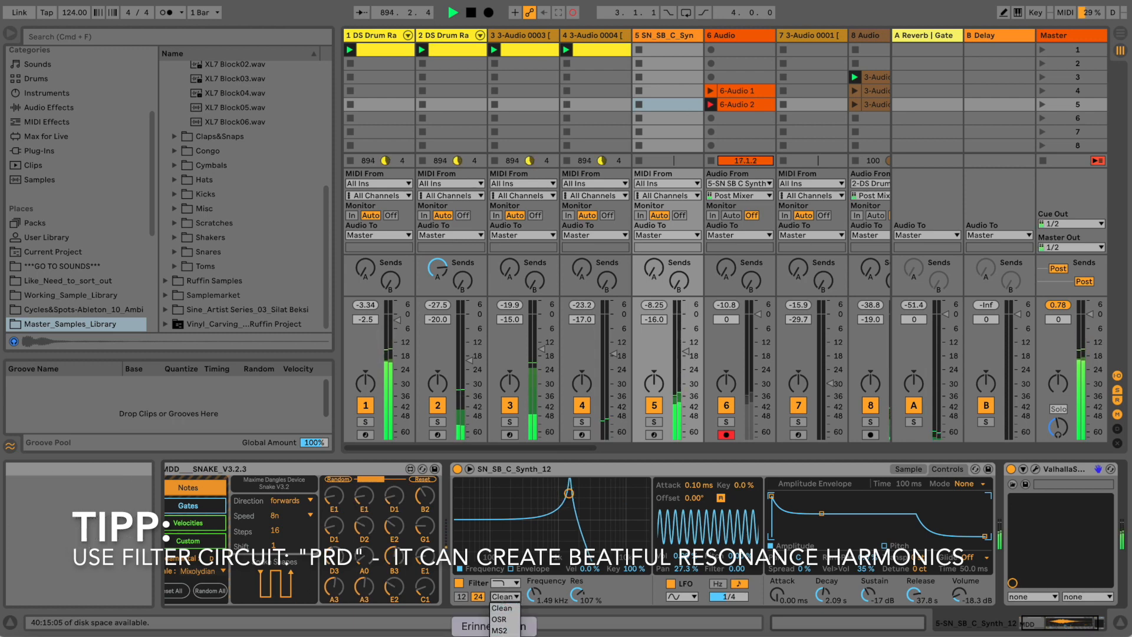
{"action": "left_click", "coordinate": [499, 608]}
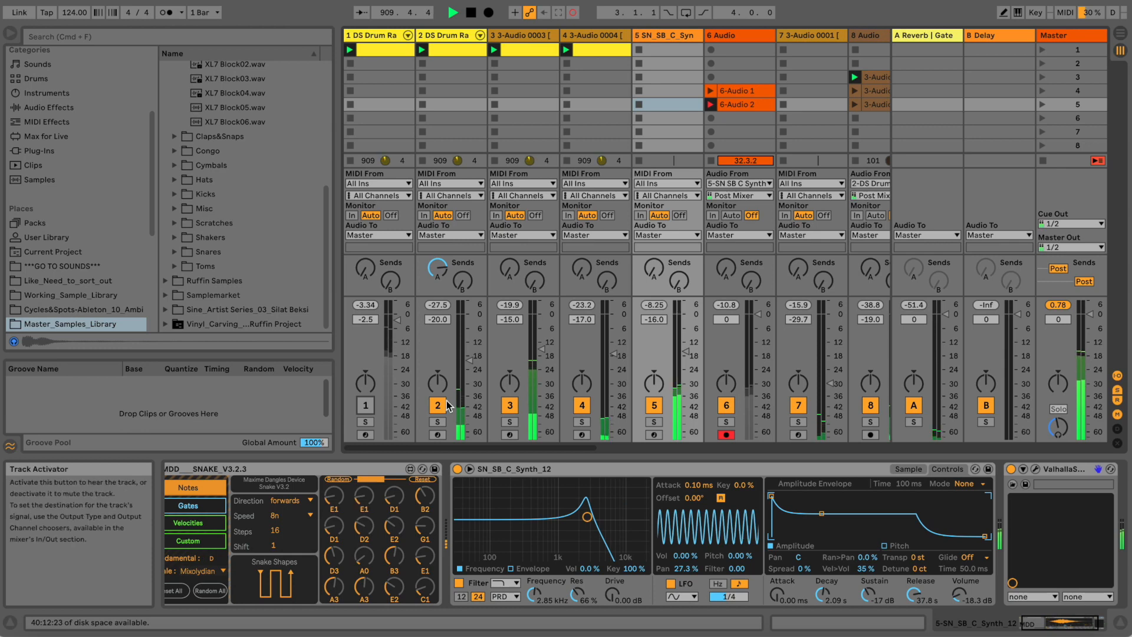
Scroll across the mixer tracks and deactivate drum track 2
{"action": "scroll", "scroll_direction": "right", "scroll_amount": 3}
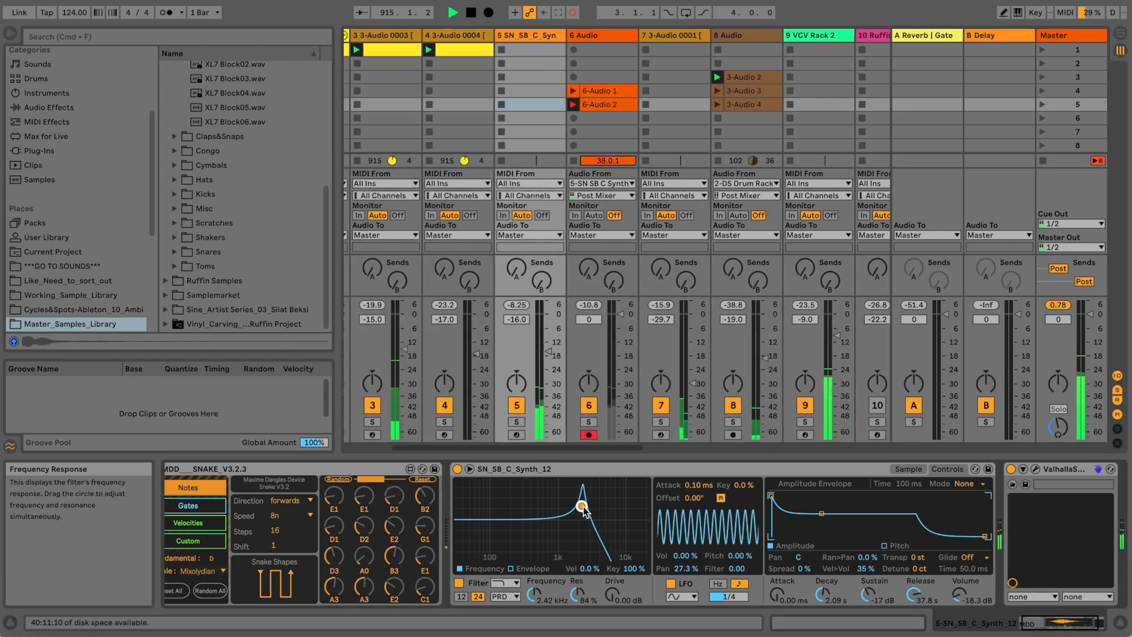
{"action": "scroll", "scroll_direction": "right", "scroll_amount": 3}
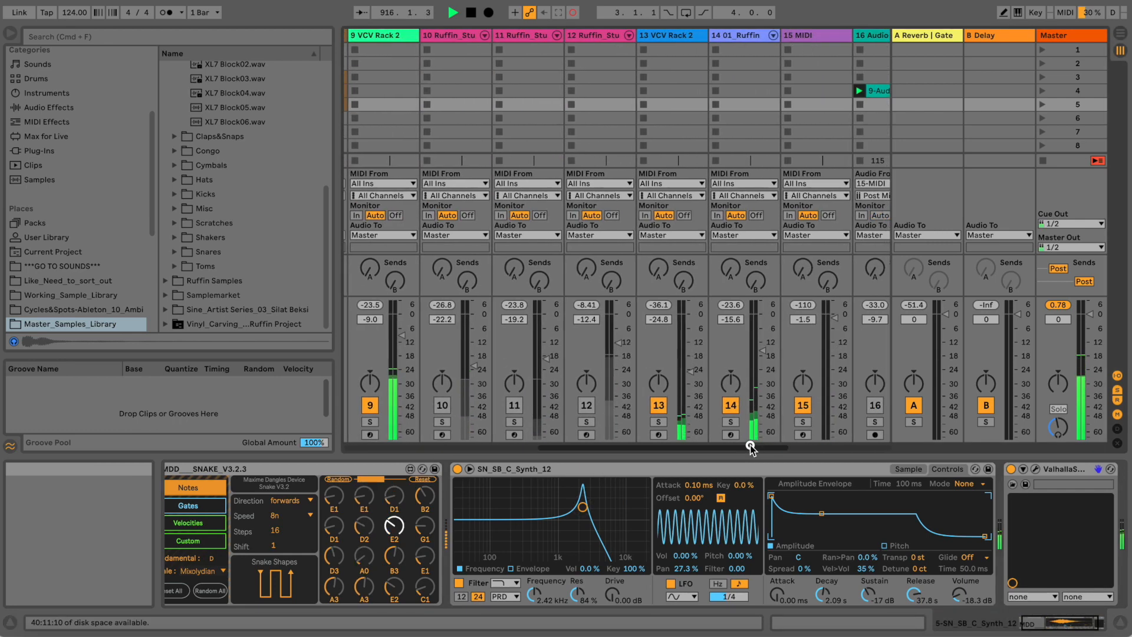
{"action": "left_click", "coordinate": [729, 405]}
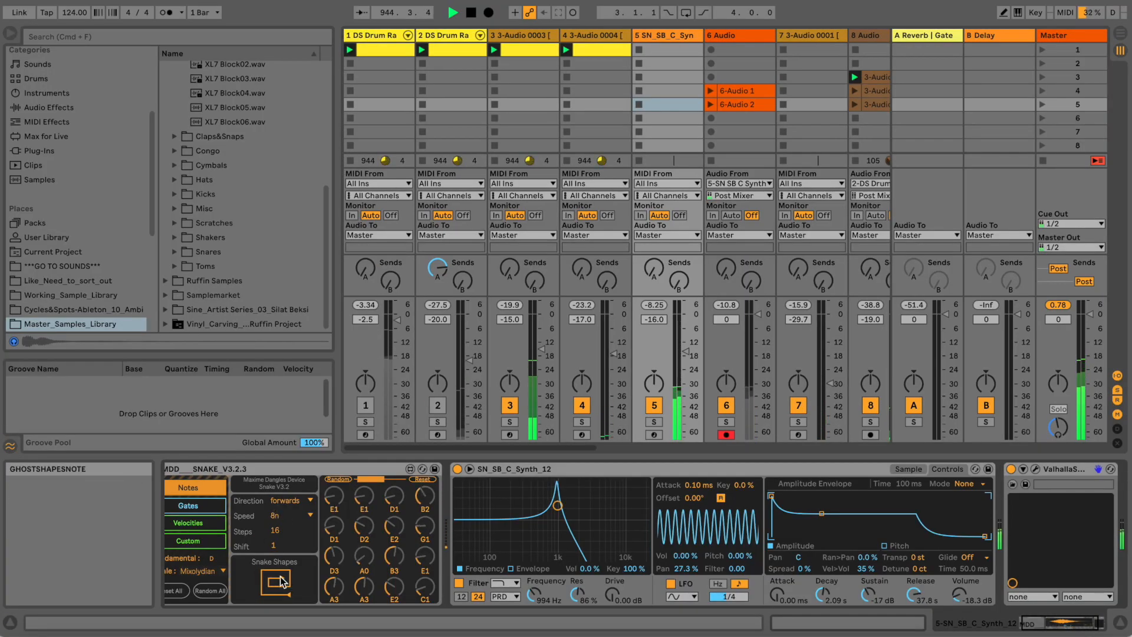
Check Snake's Gates and Notes pages, keep Direction forwards, and change Simpler's filter type
{"action": "left_click", "coordinate": [184, 504]}
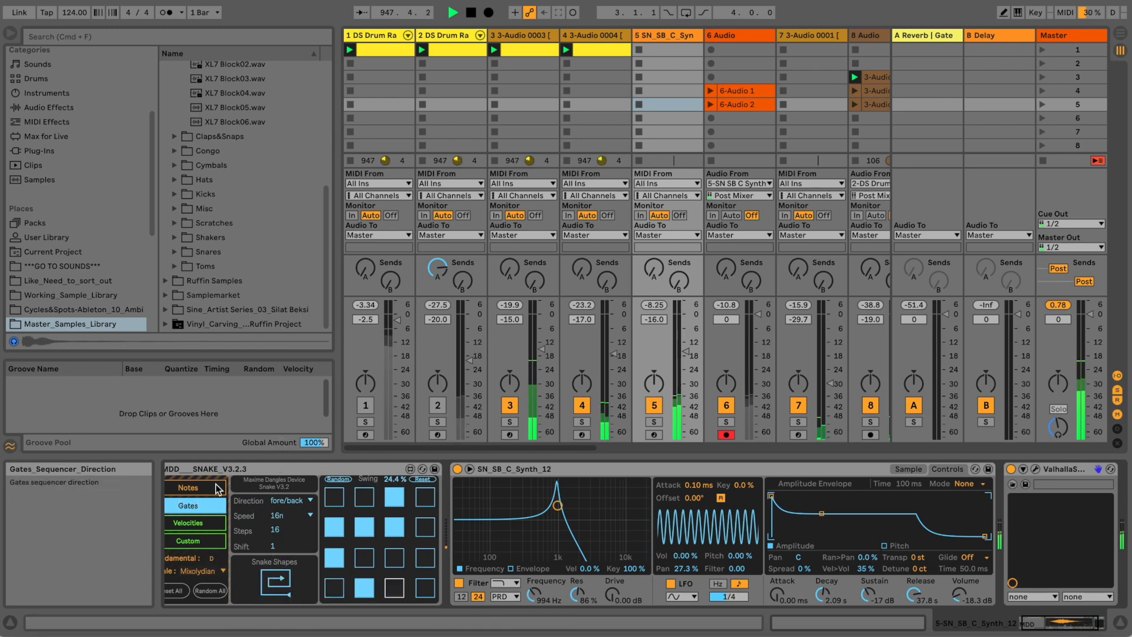
{"action": "left_click", "coordinate": [189, 488]}
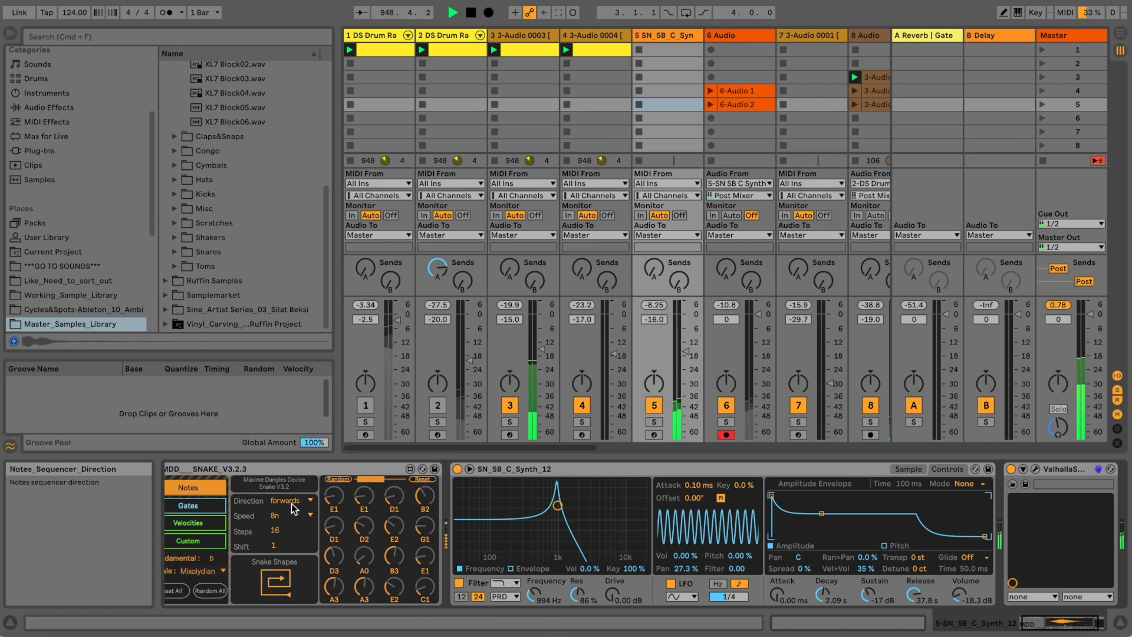
{"action": "left_click", "coordinate": [289, 501]}
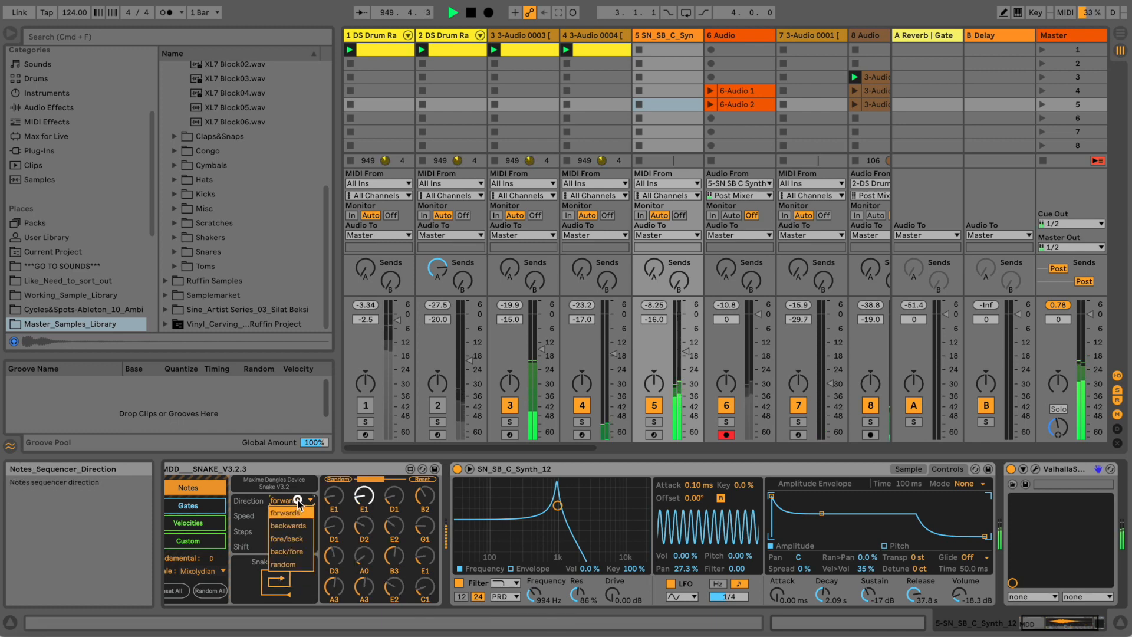
{"action": "left_click", "coordinate": [286, 513]}
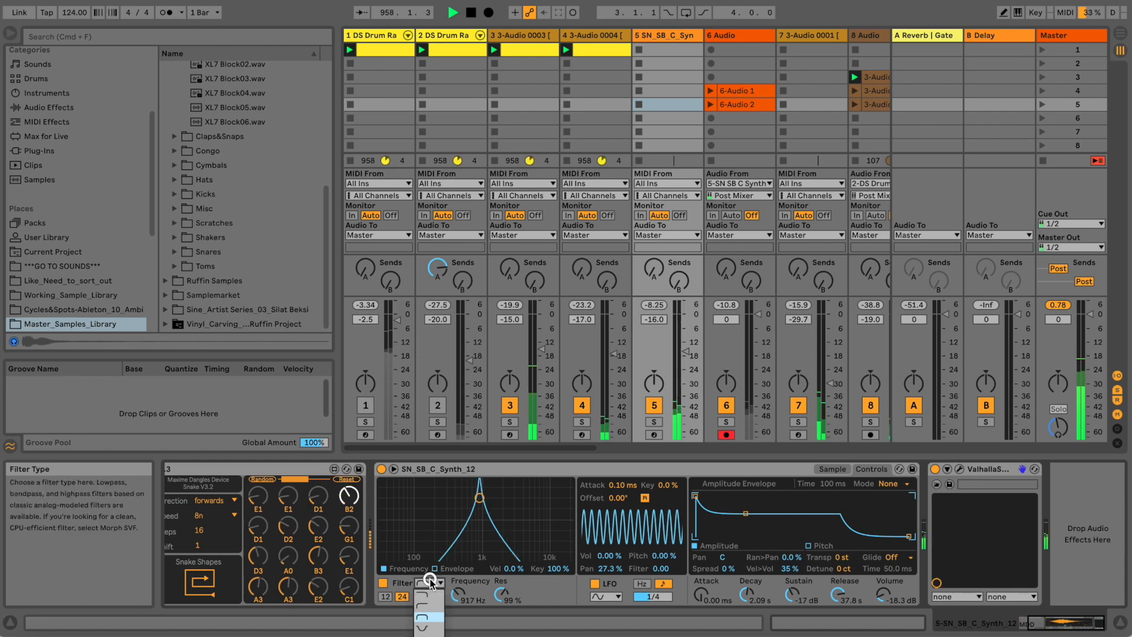
{"action": "left_click", "coordinate": [427, 598]}
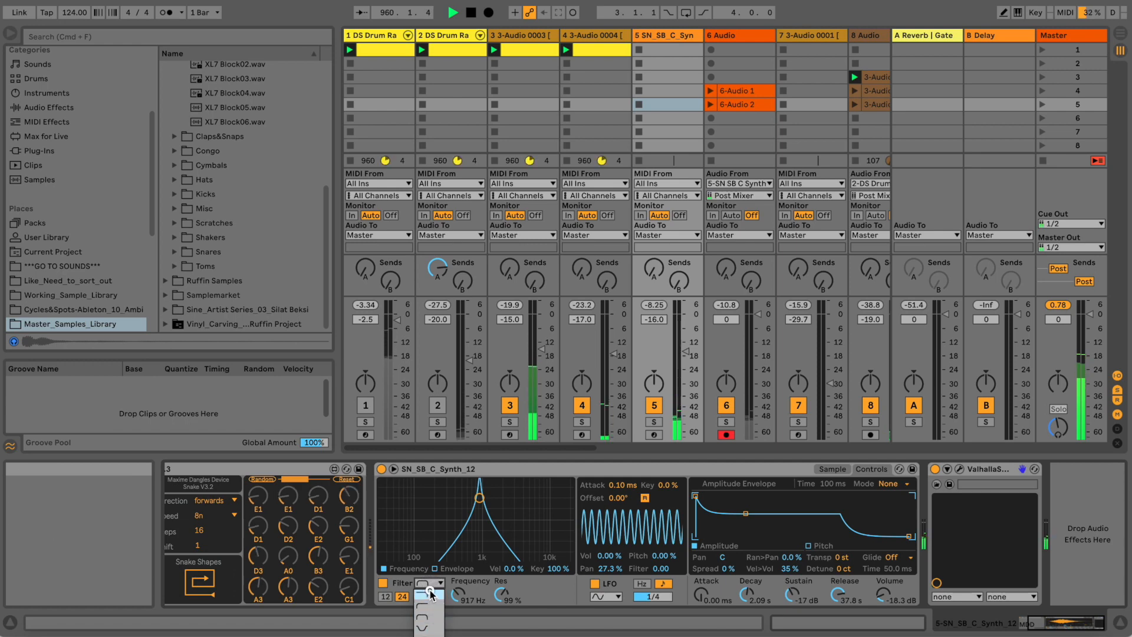
{"action": "left_click", "coordinate": [441, 582]}
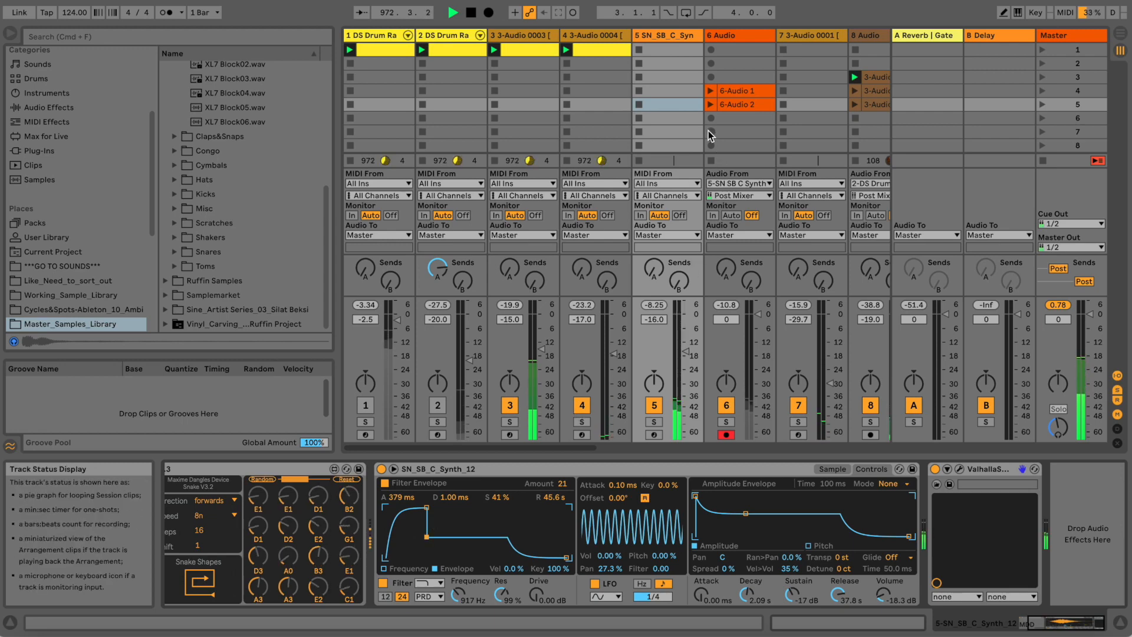
Record take 6-Audio 3 in track 6 slot 6, select it, and reselect the synth track
{"action": "left_click", "coordinate": [710, 118]}
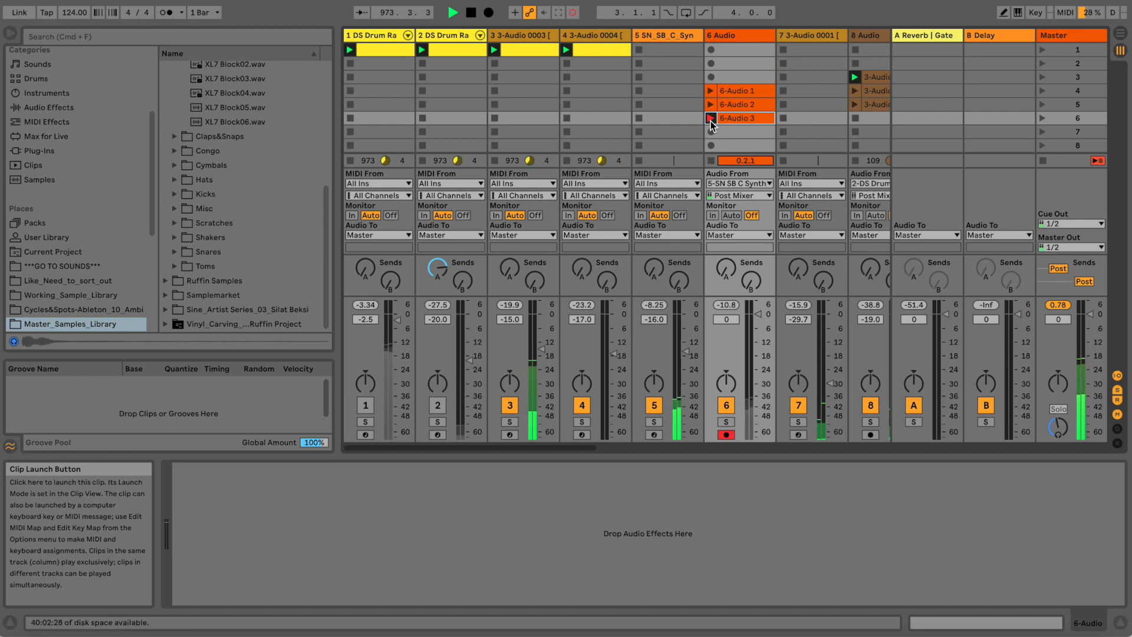
{"action": "left_click", "coordinate": [710, 118]}
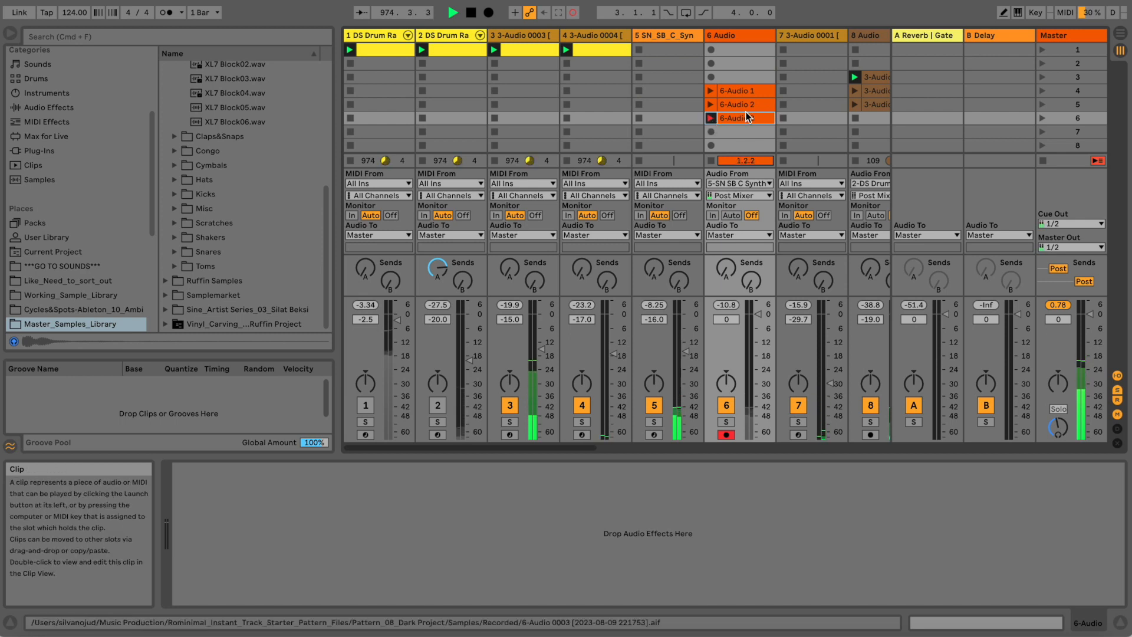
{"action": "left_click", "coordinate": [664, 35]}
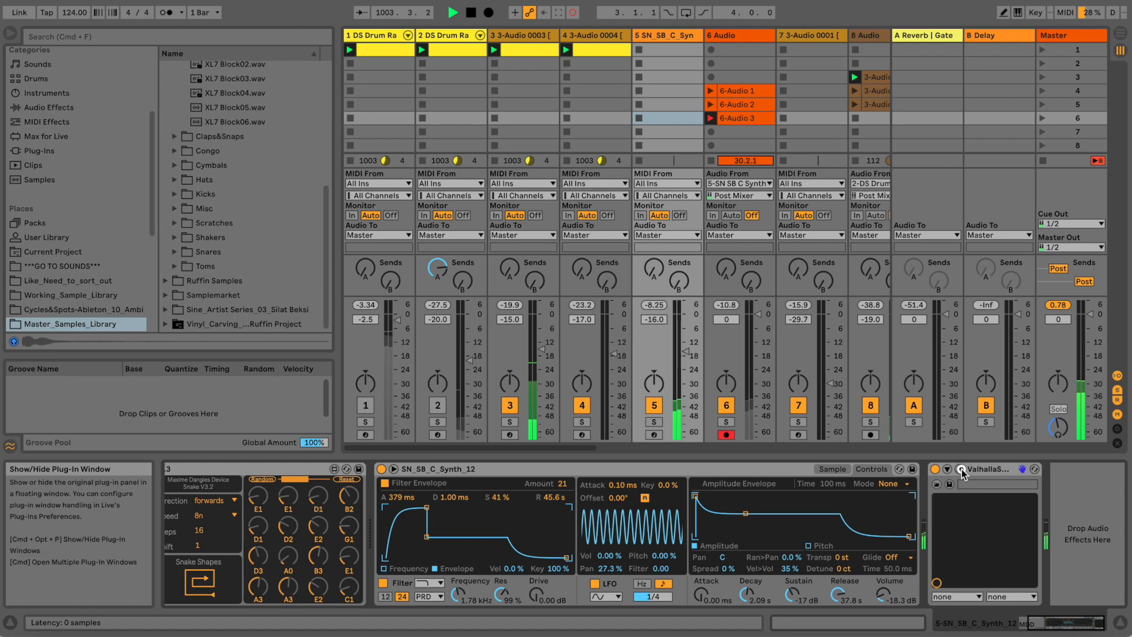
Raise Supermassive's mix to about 69%, then close its plugin window
{"action": "left_click", "coordinate": [948, 468]}
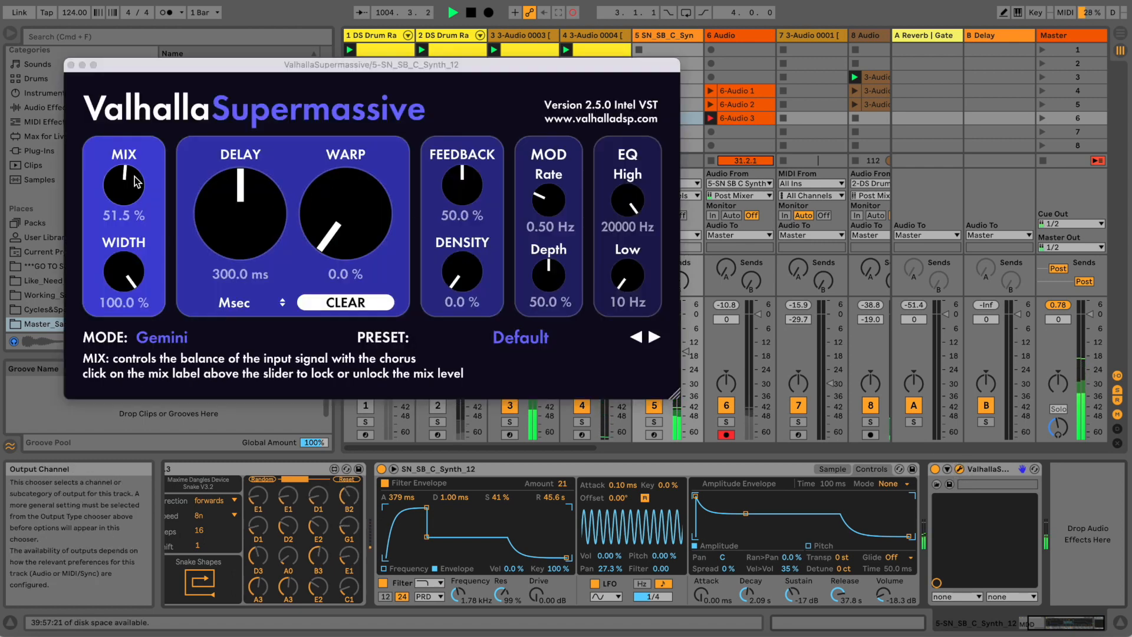
{"action": "left_click_drag", "start_coordinate": [122, 184], "coordinate": [126, 174]}
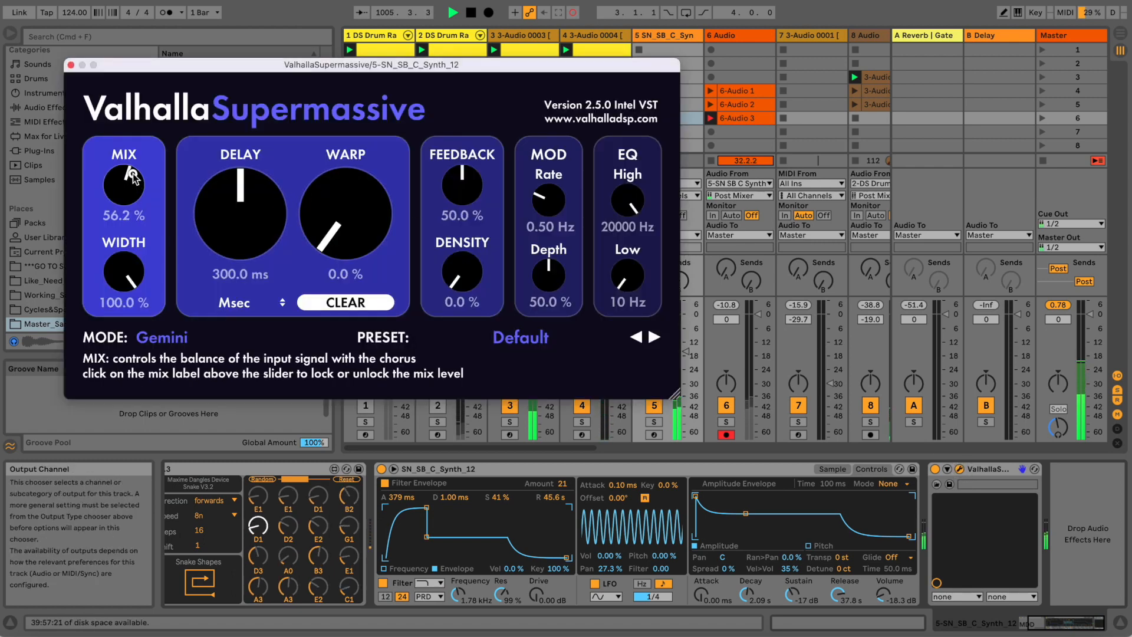
{"action": "left_click_drag", "start_coordinate": [123, 183], "coordinate": [123, 170]}
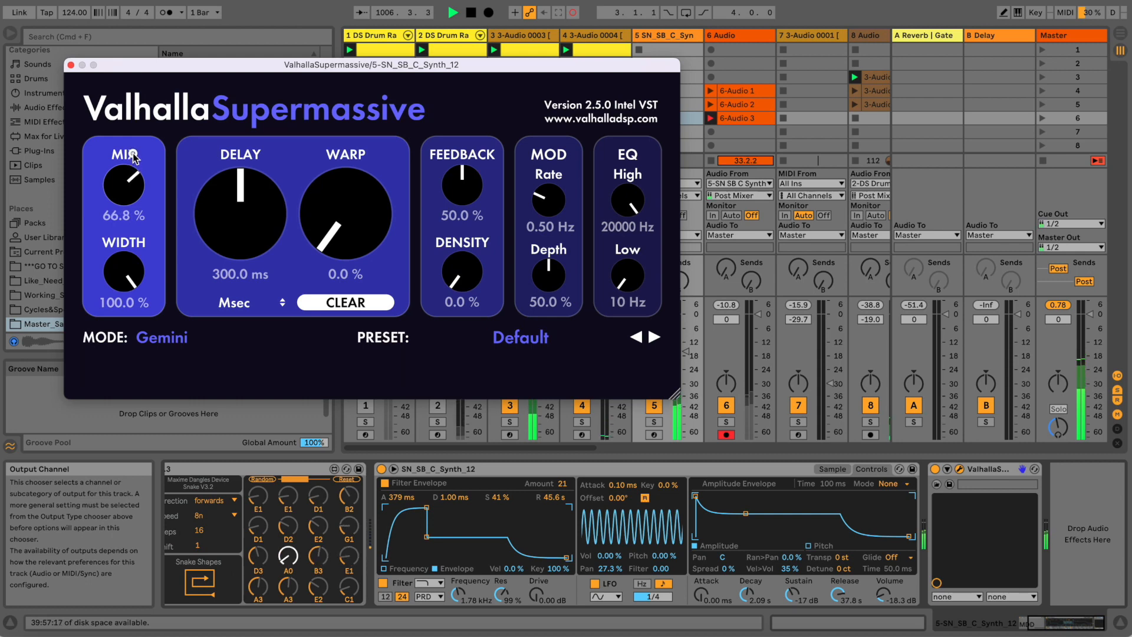
{"action": "left_click_drag", "start_coordinate": [123, 186], "coordinate": [125, 180]}
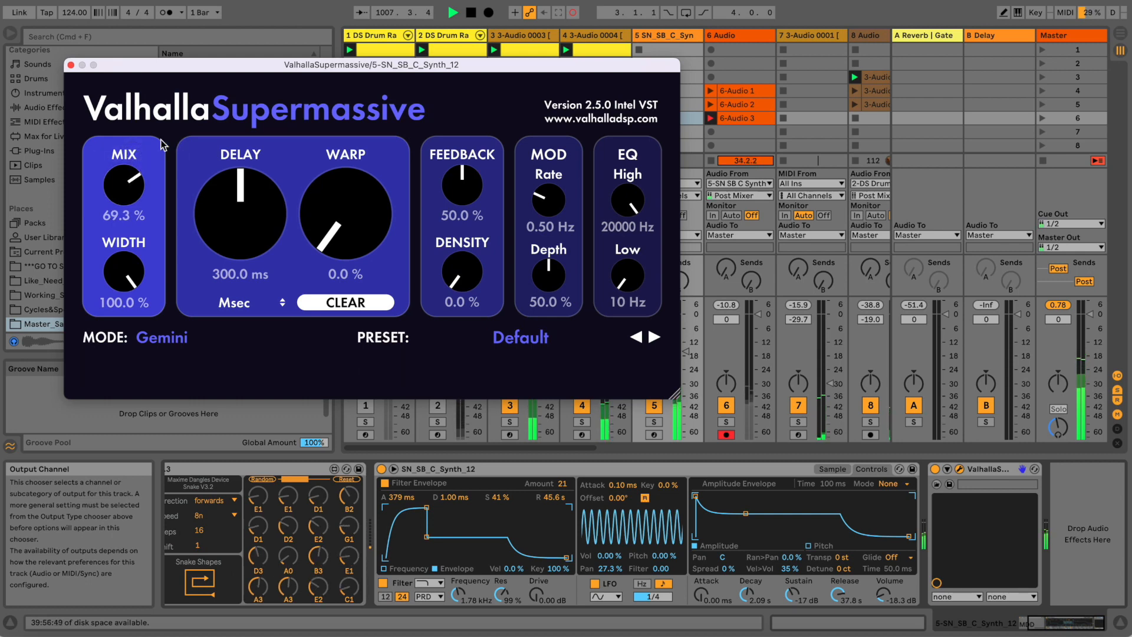
{"action": "left_click", "coordinate": [71, 64]}
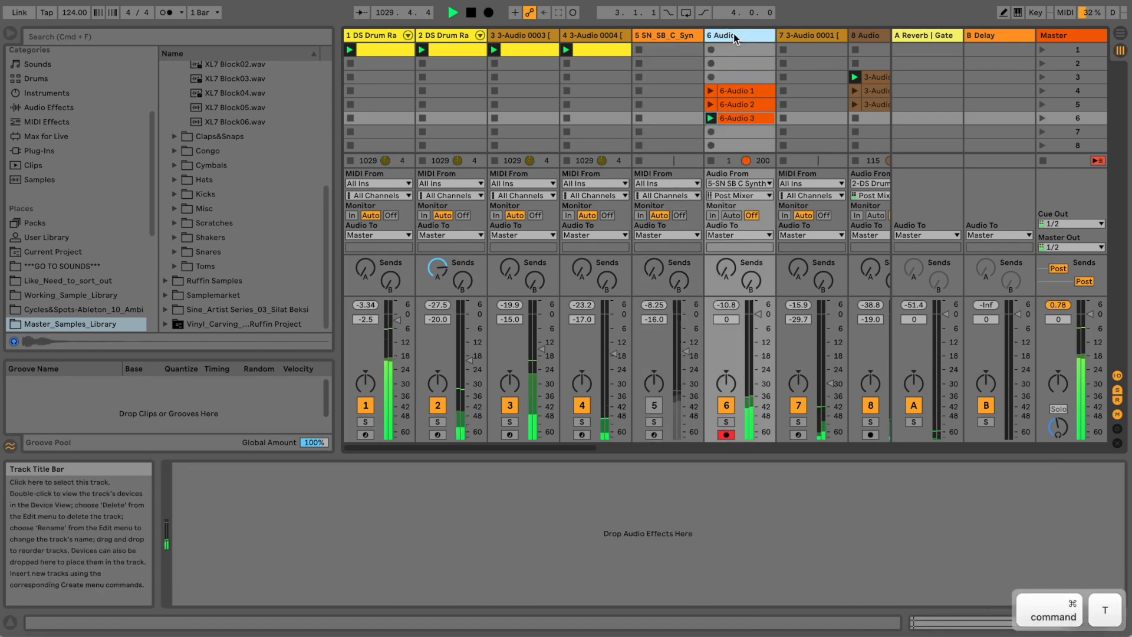
Move the 6-Audio 2 clip onto the new audio track and launch it there
{"action": "left_click", "coordinate": [810, 36]}
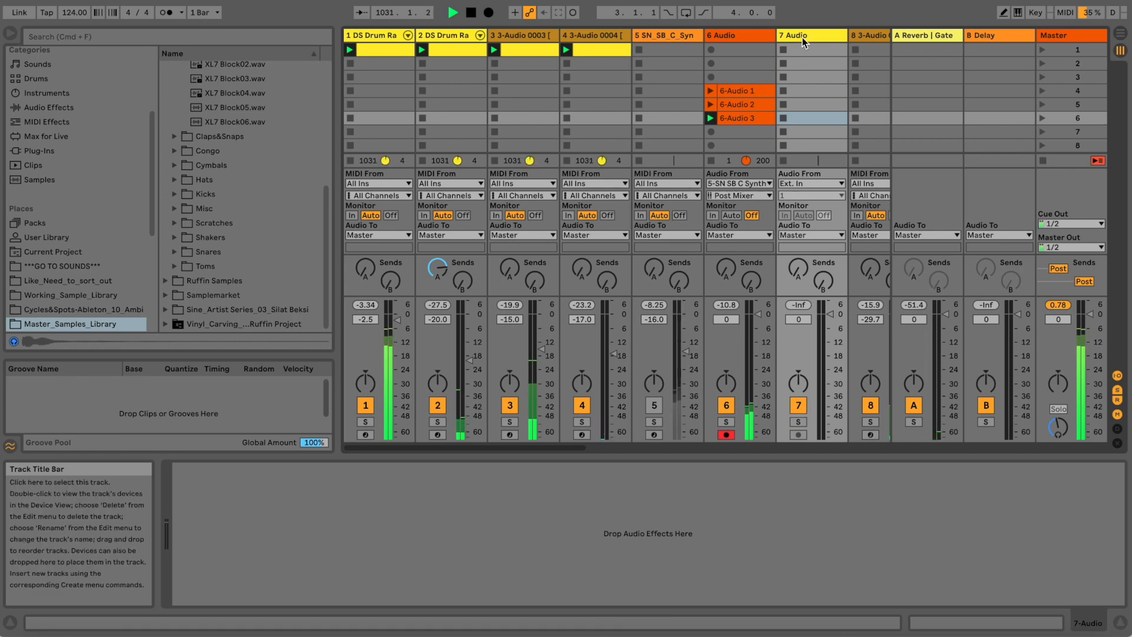
{"action": "left_click", "coordinate": [814, 104]}
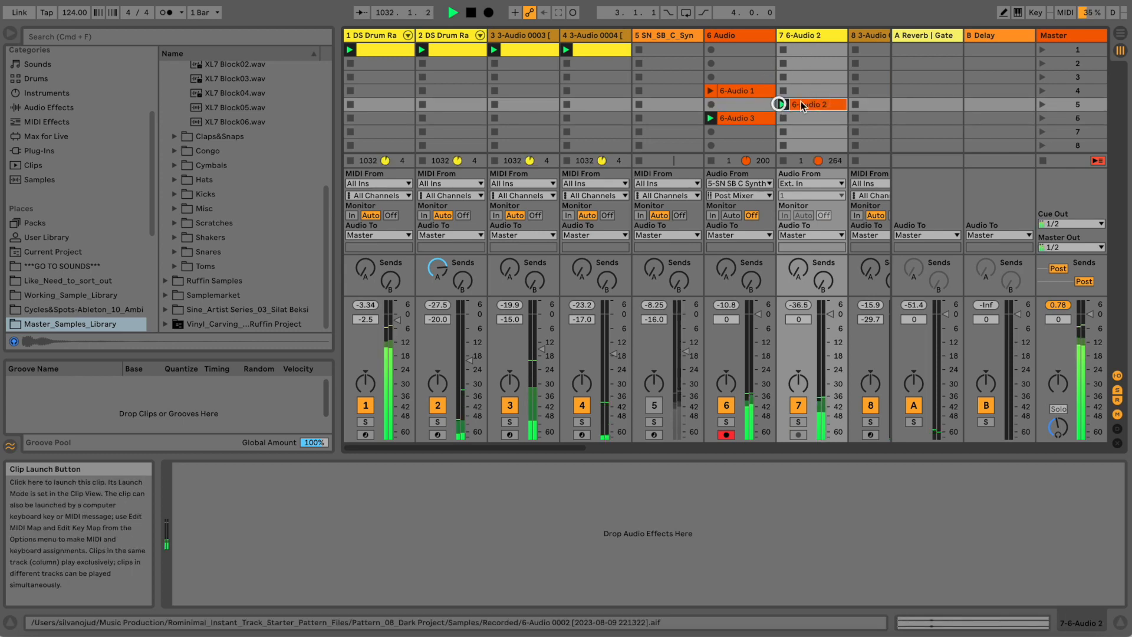
{"action": "left_click", "coordinate": [812, 104]}
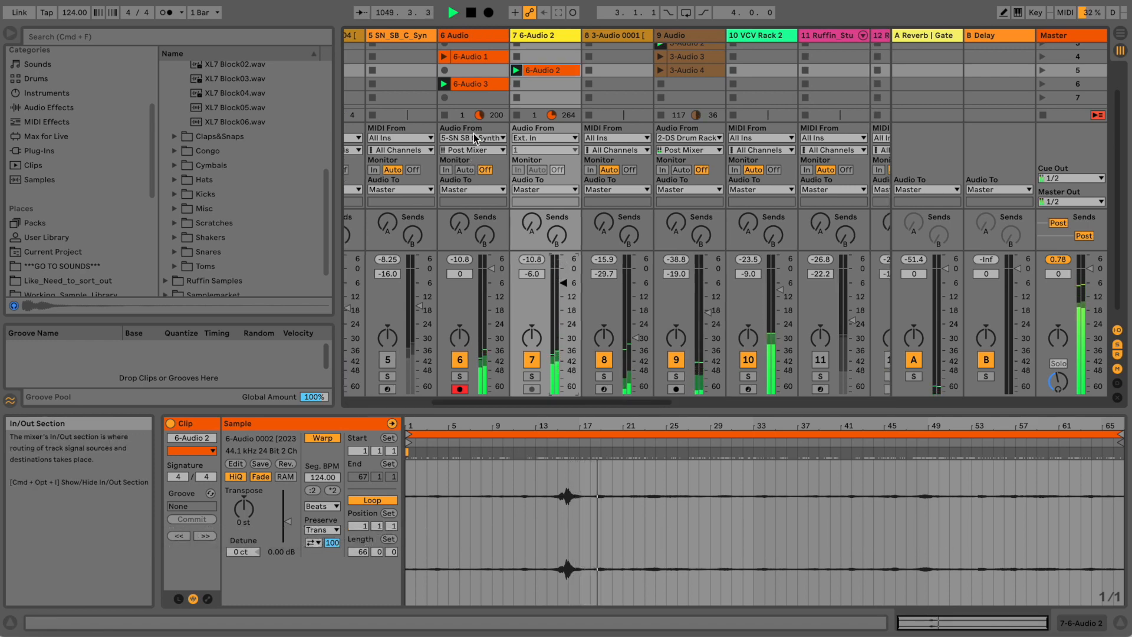
Open the 6-Audio 3 clip in Clip View and scroll the mixer right across the tracks
{"action": "left_click", "coordinate": [472, 83]}
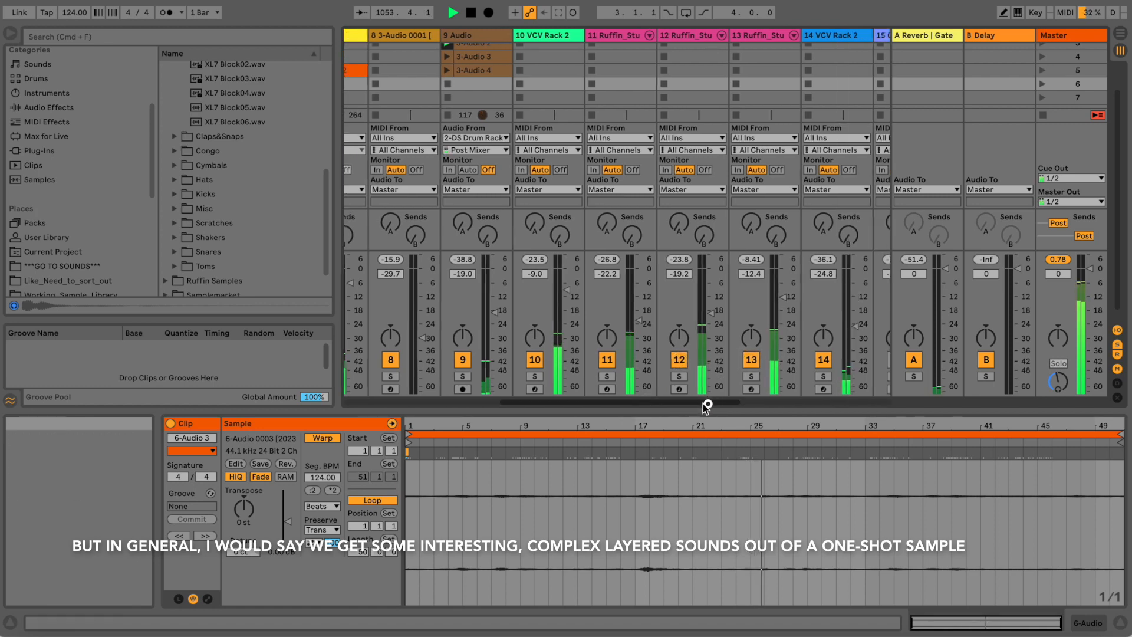
{"action": "scroll", "scroll_direction": "right", "scroll_amount": 3}
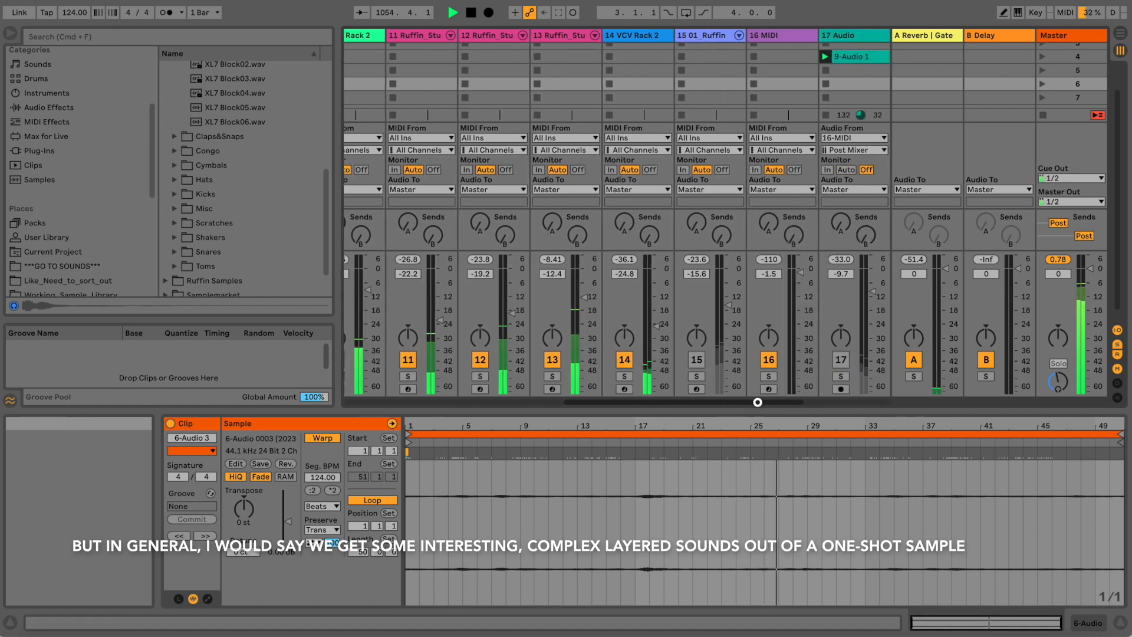
{"action": "scroll", "scroll_direction": "right", "scroll_amount": 3}
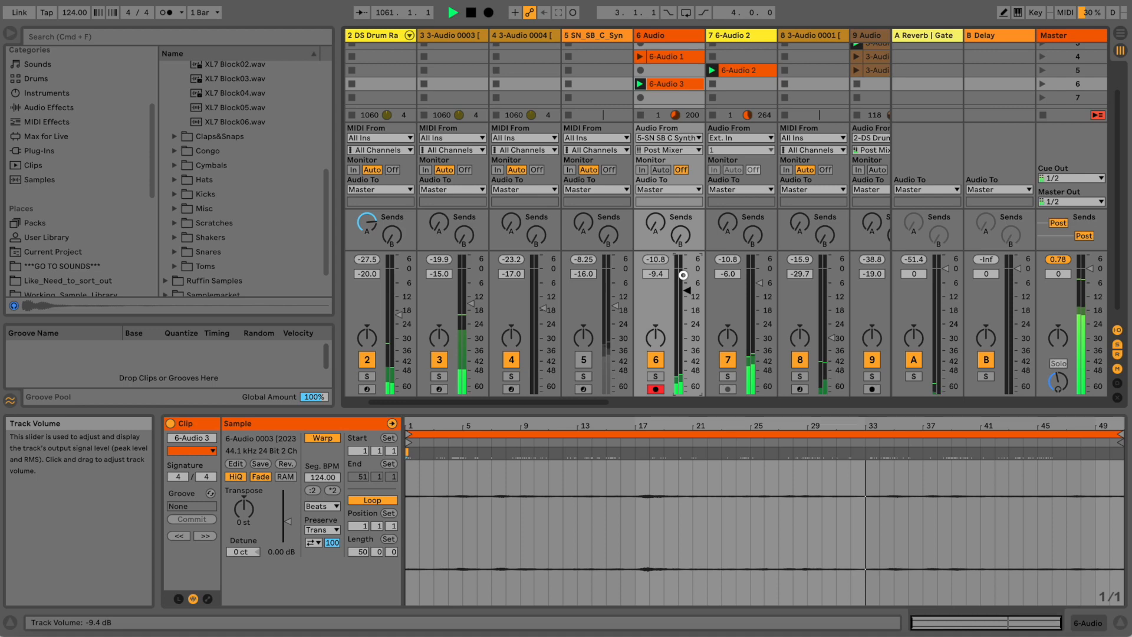
{"action": "mouse_move", "coordinate": [711, 302]}
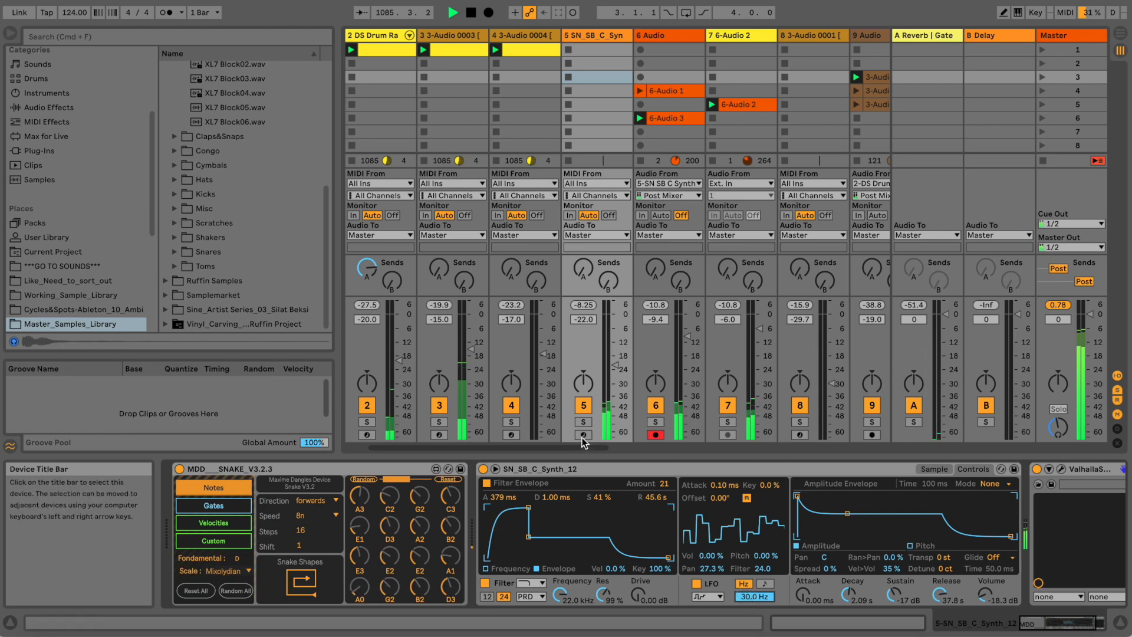
Put Simpler's sample into Hot-Swap Mode, with the browser showing the Synth Hits files
{"action": "left_click", "coordinate": [583, 422]}
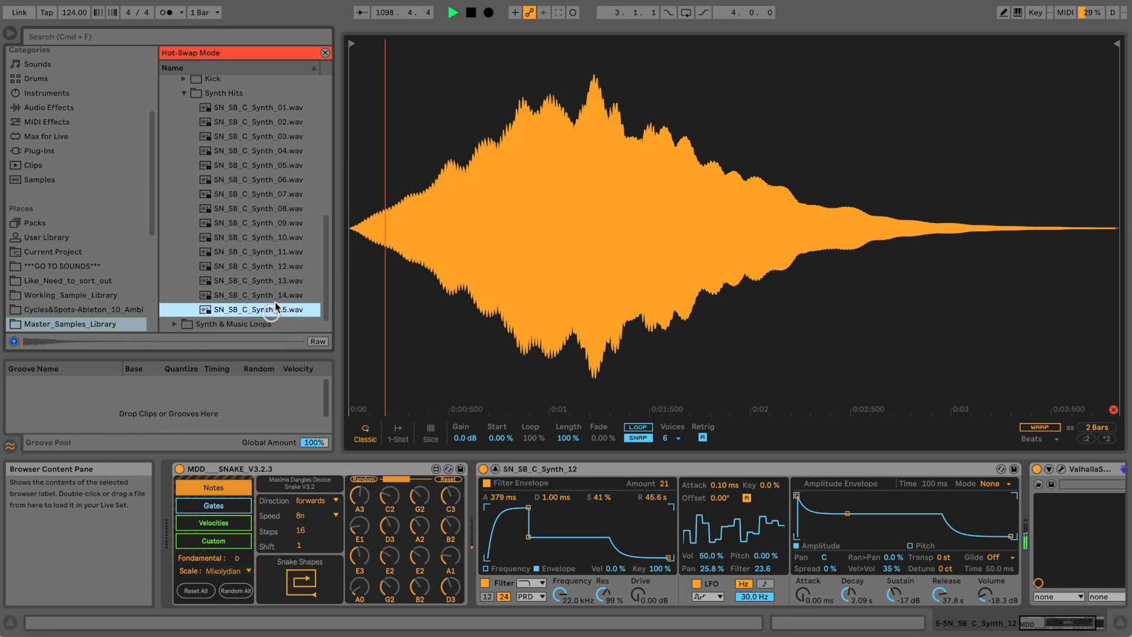
Audition another synth hit, then browse down through the synth and music loops
{"action": "left_click", "coordinate": [260, 193]}
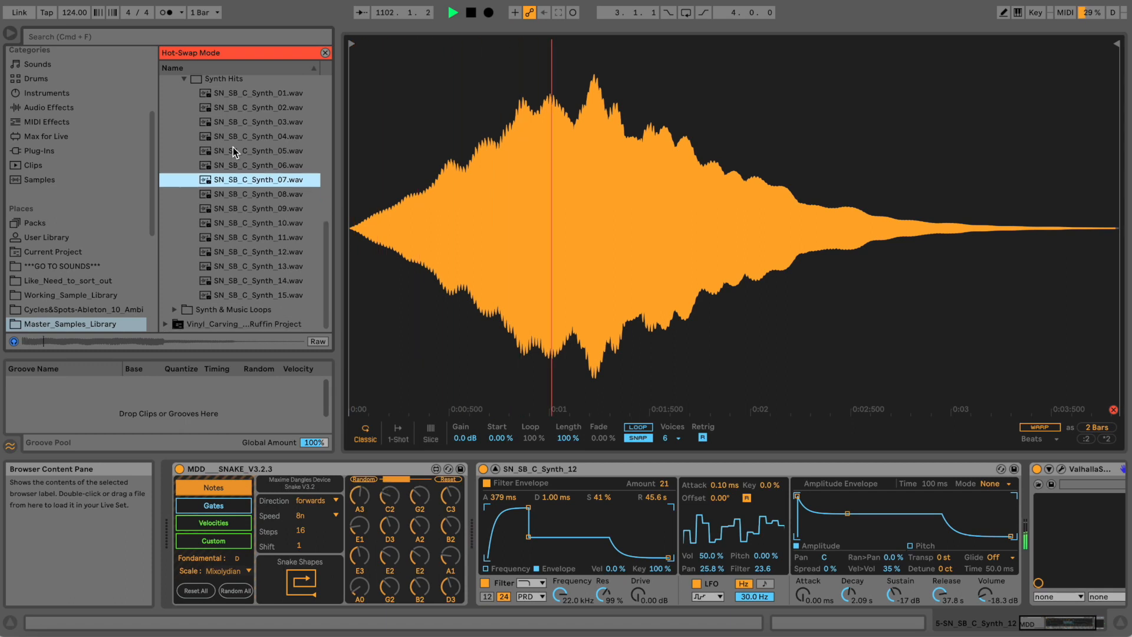
{"action": "left_click", "coordinate": [232, 309]}
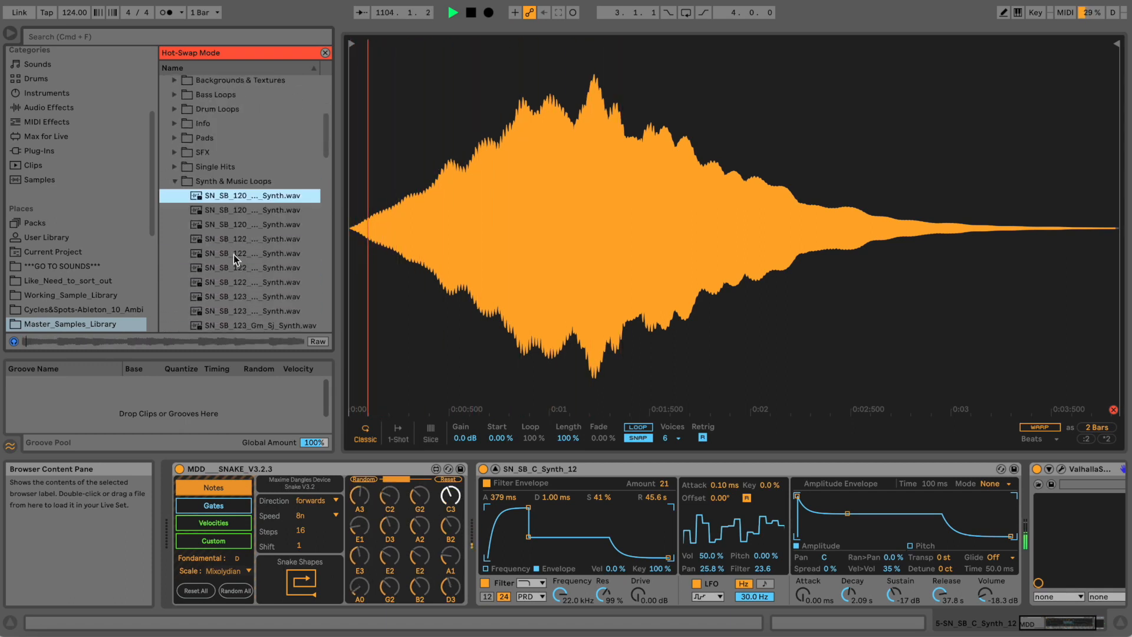
{"action": "scroll", "scroll_direction": "down", "scroll_amount": 3}
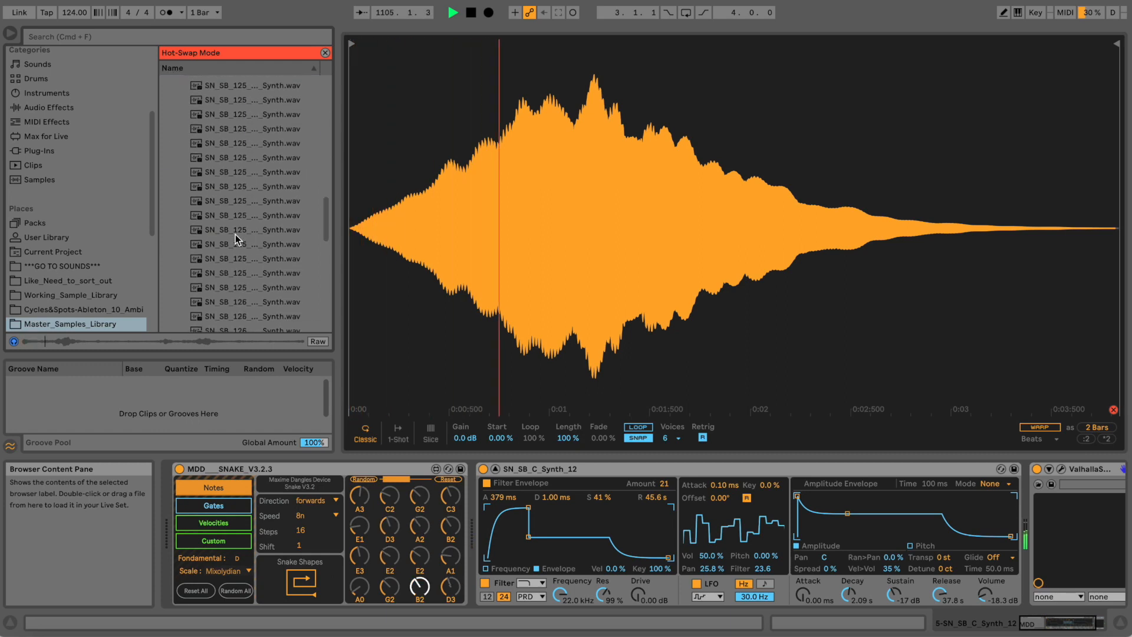
{"action": "scroll", "scroll_direction": "down", "scroll_amount": 3}
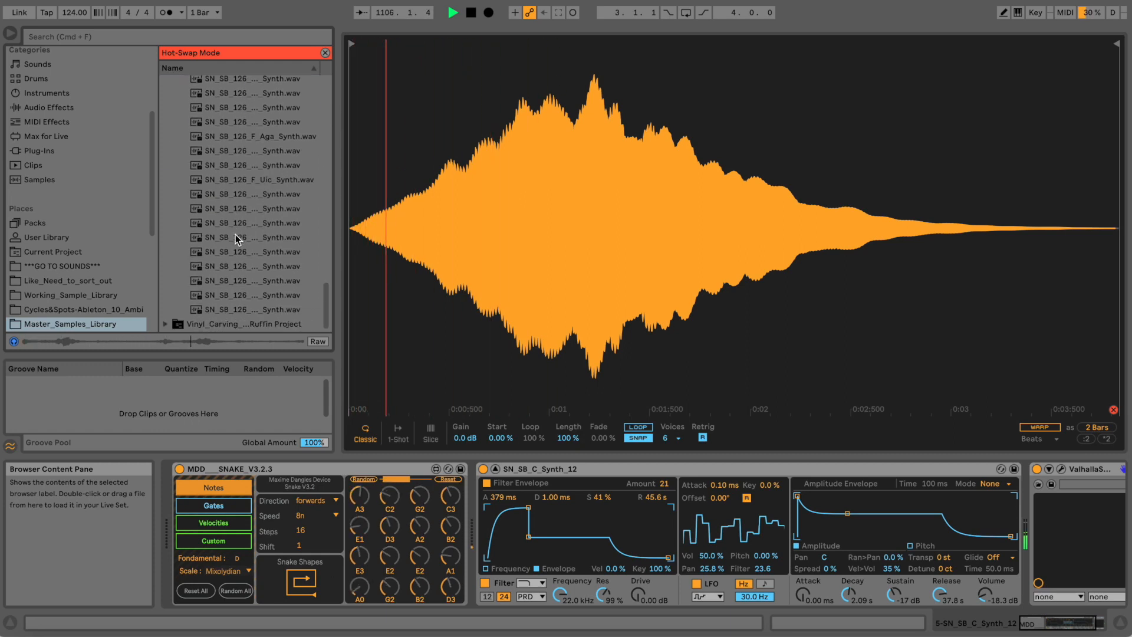
{"action": "scroll", "scroll_direction": "down", "scroll_amount": 3}
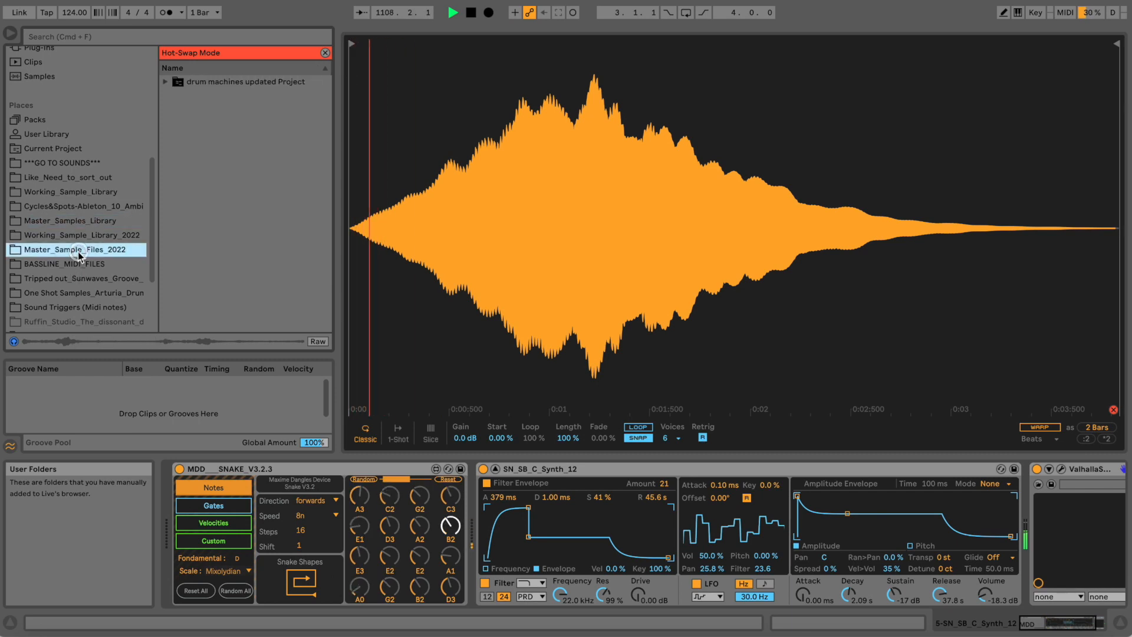
Open Working_Sample_Library_2022 > BBC_Radio_Texture and swap 07040120.wav into Simpler
{"action": "left_click", "coordinate": [81, 235]}
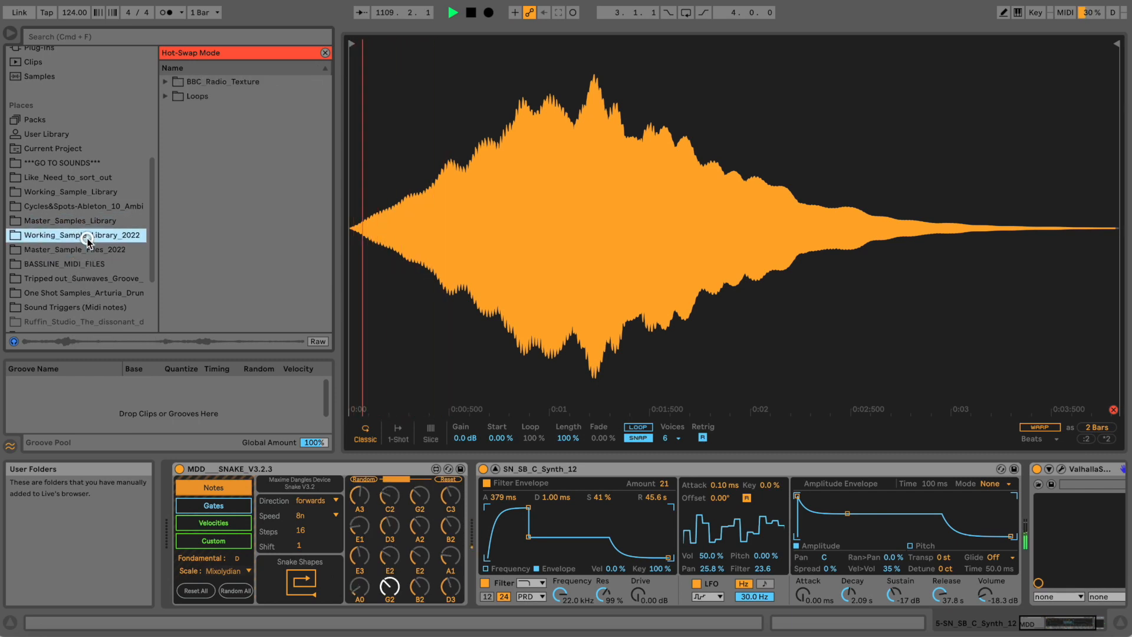
{"action": "left_click", "coordinate": [197, 96]}
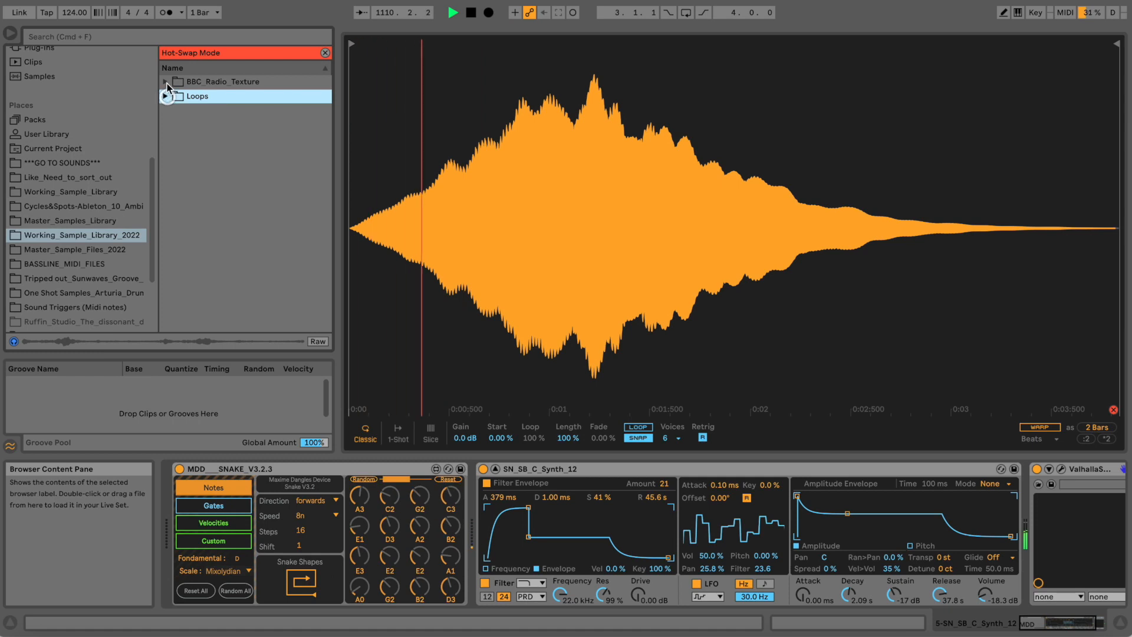
{"action": "left_click", "coordinate": [165, 81]}
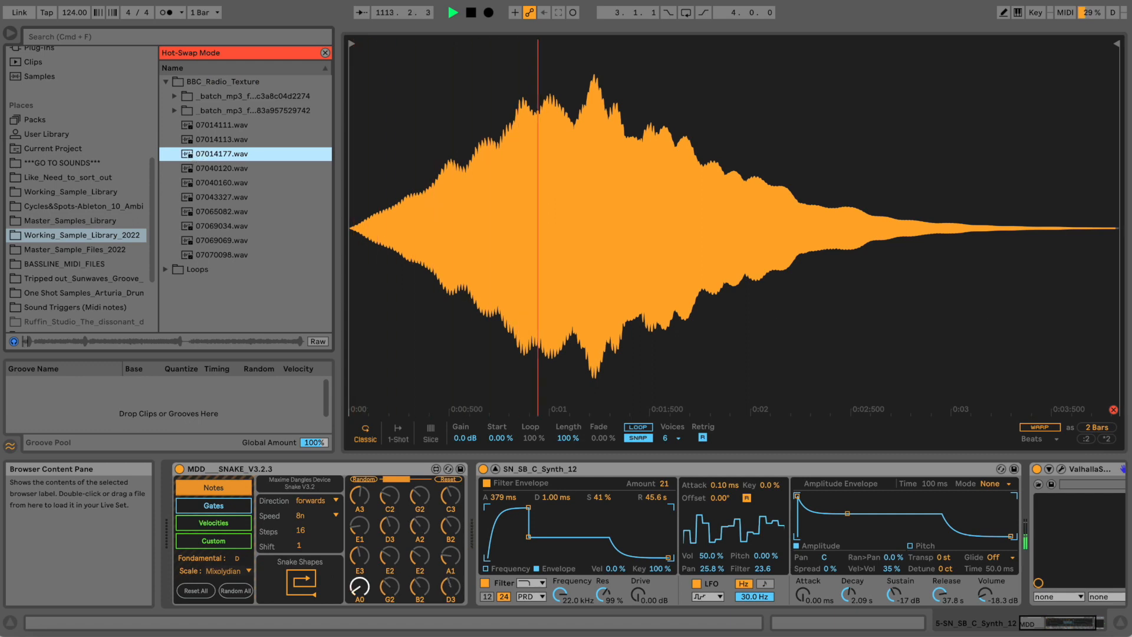
{"action": "left_click", "coordinate": [221, 169]}
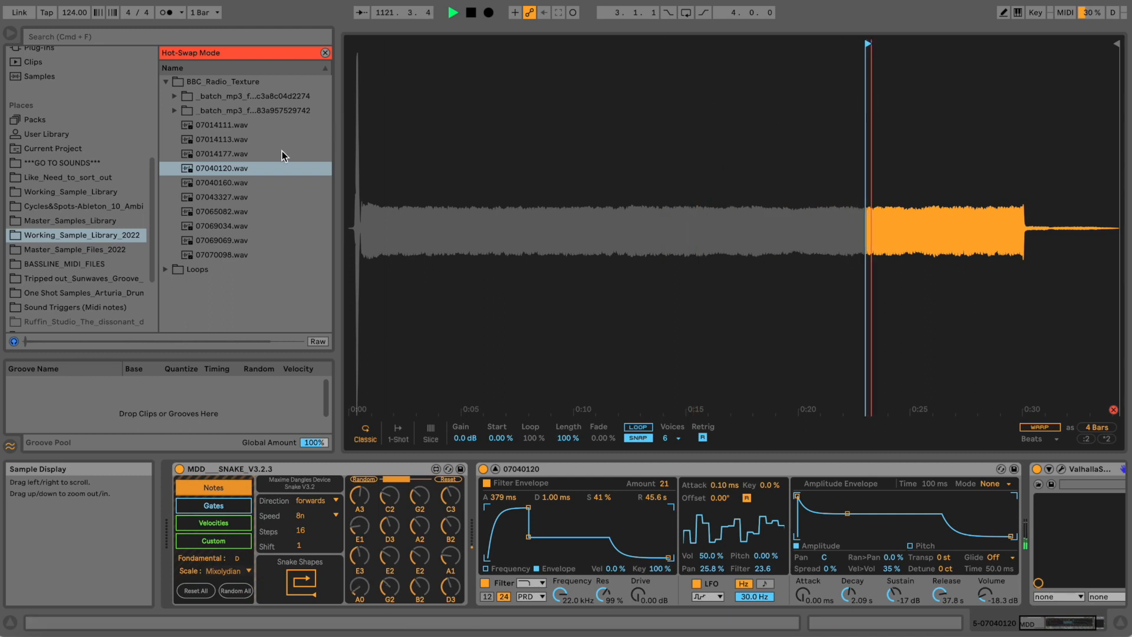
{"action": "mouse_move", "coordinate": [166, 274]}
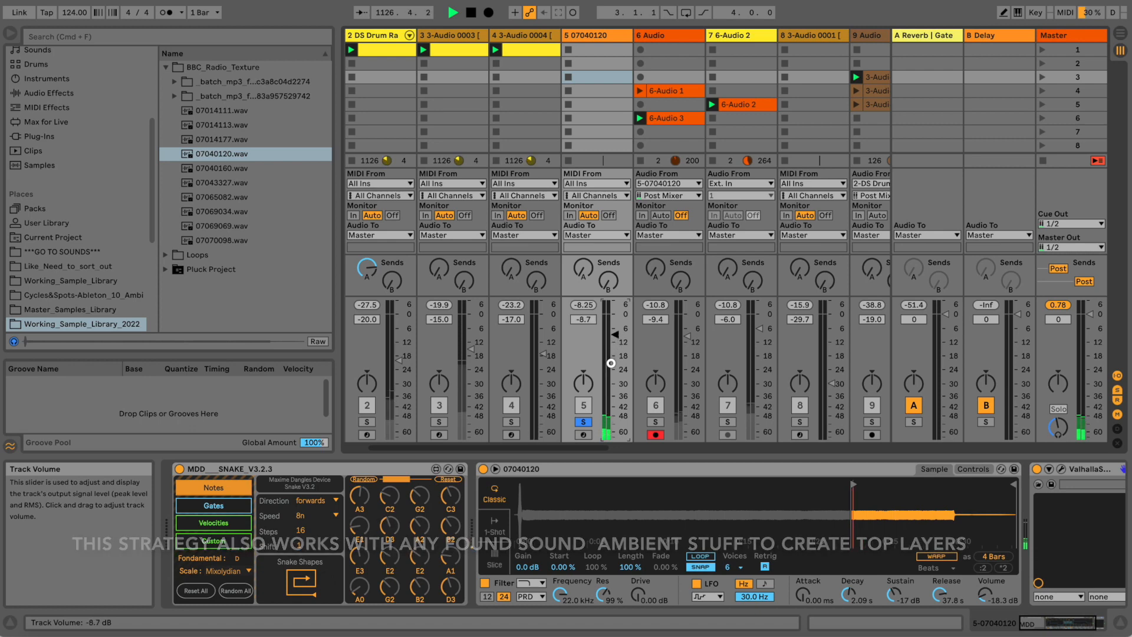
Lower the 07040120 track to -28.4 dB and solo the 6 Audio and 6-Audio 2 tracks
{"action": "left_click", "coordinate": [1036, 470]}
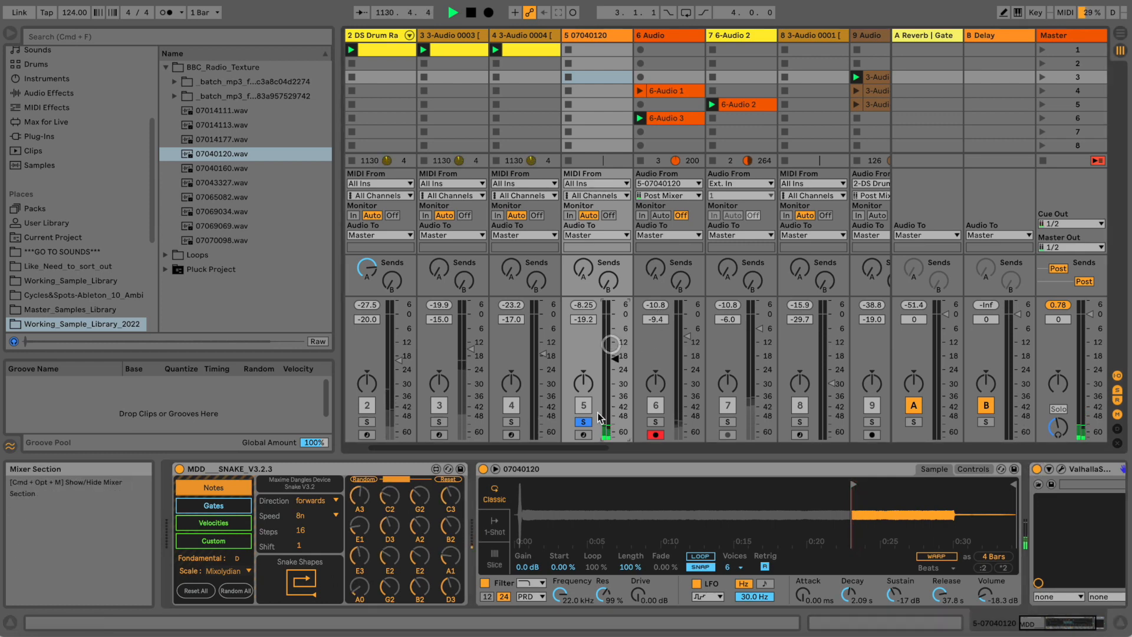
{"action": "left_click", "coordinate": [654, 422]}
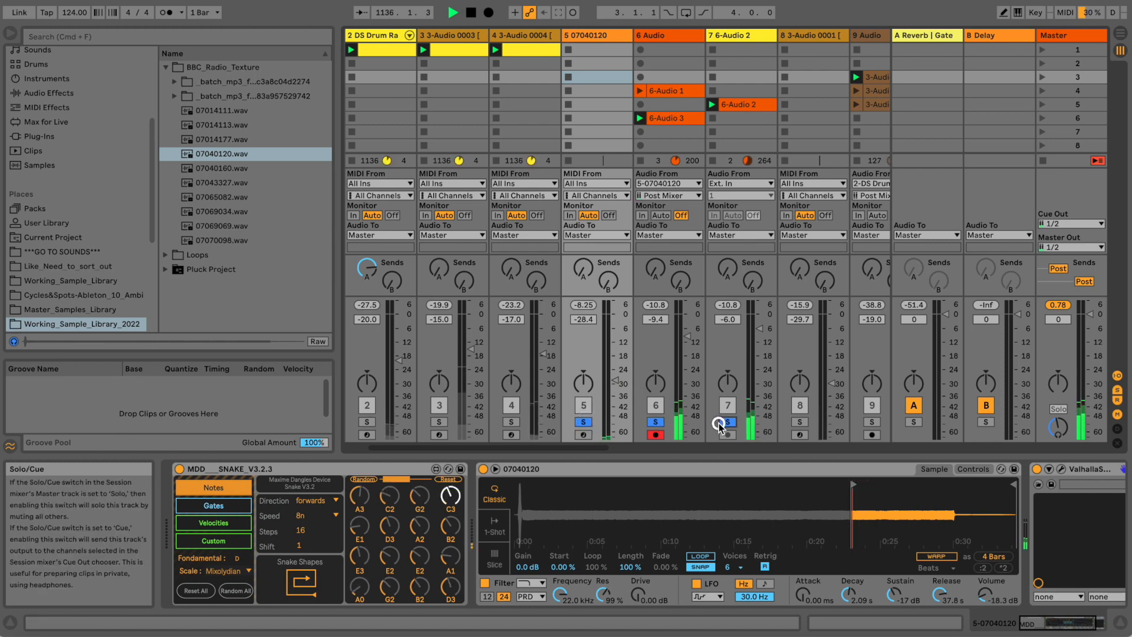
{"action": "left_click", "coordinate": [727, 421]}
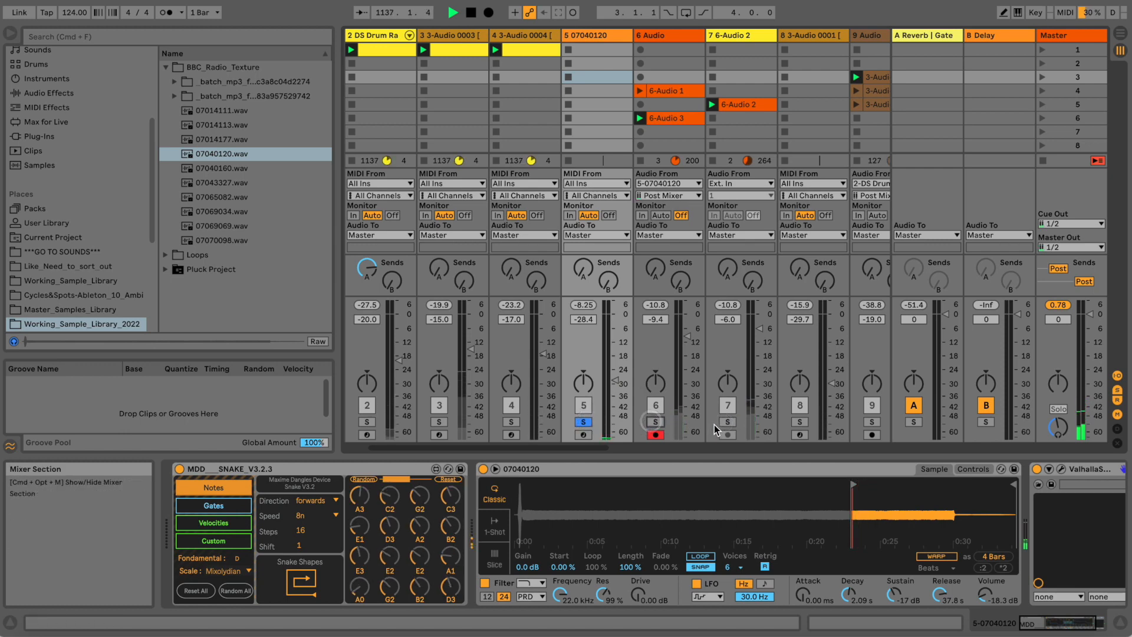
{"action": "left_click", "coordinate": [654, 435]}
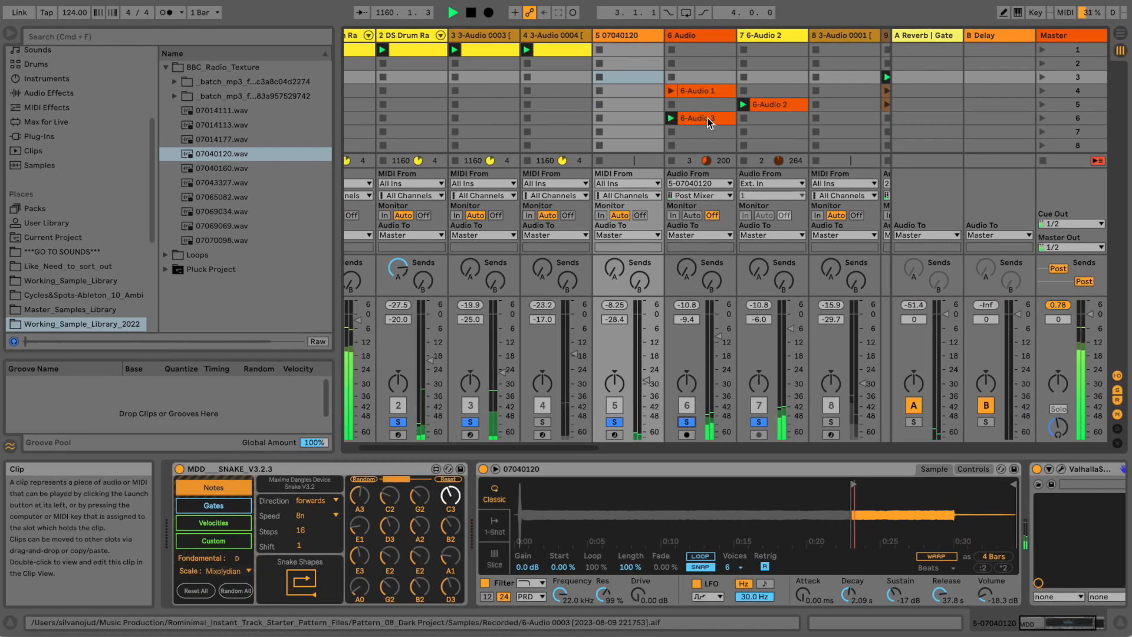
Show the 6-Audio 2 clip's details, warped at 124 BPM and looping
{"action": "left_click", "coordinate": [697, 118]}
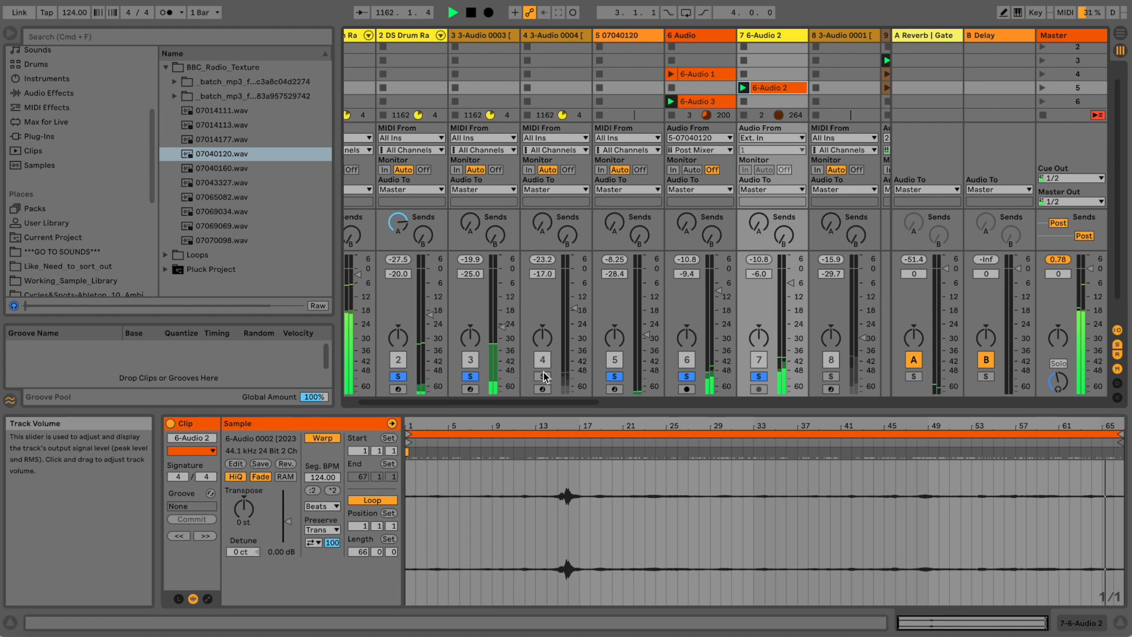
{"action": "mouse_move", "coordinate": [542, 377]}
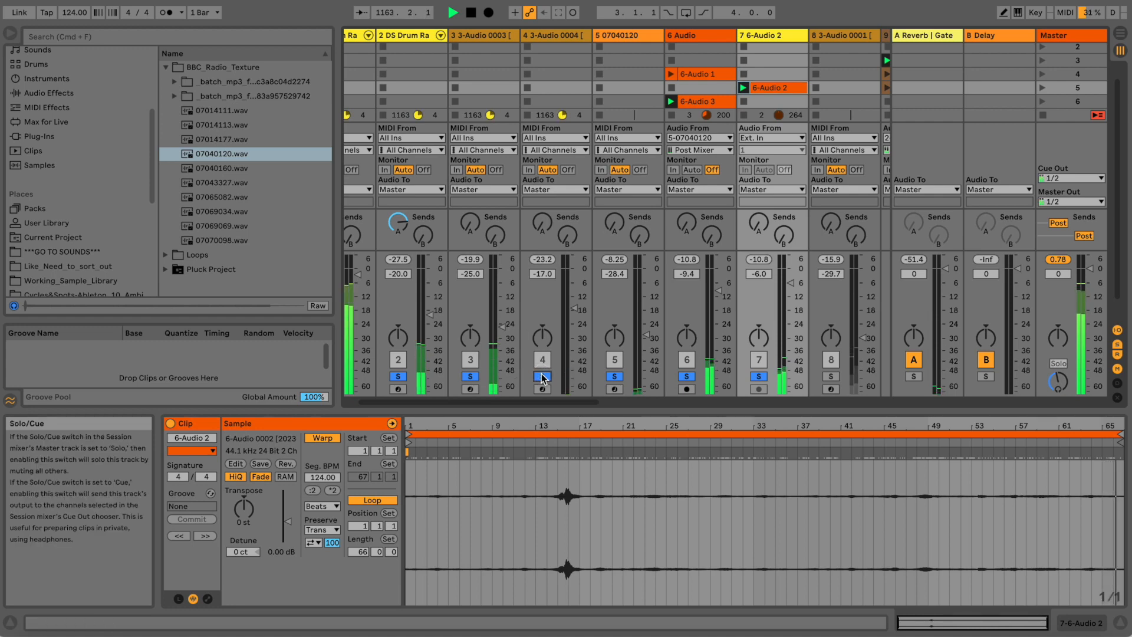